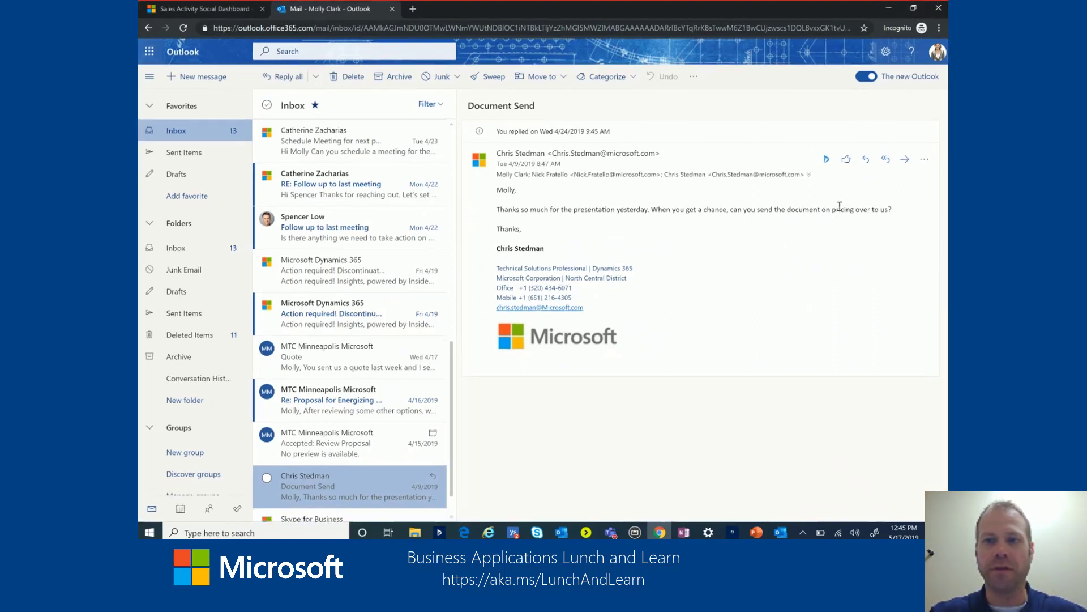
mouse_move(702, 355)
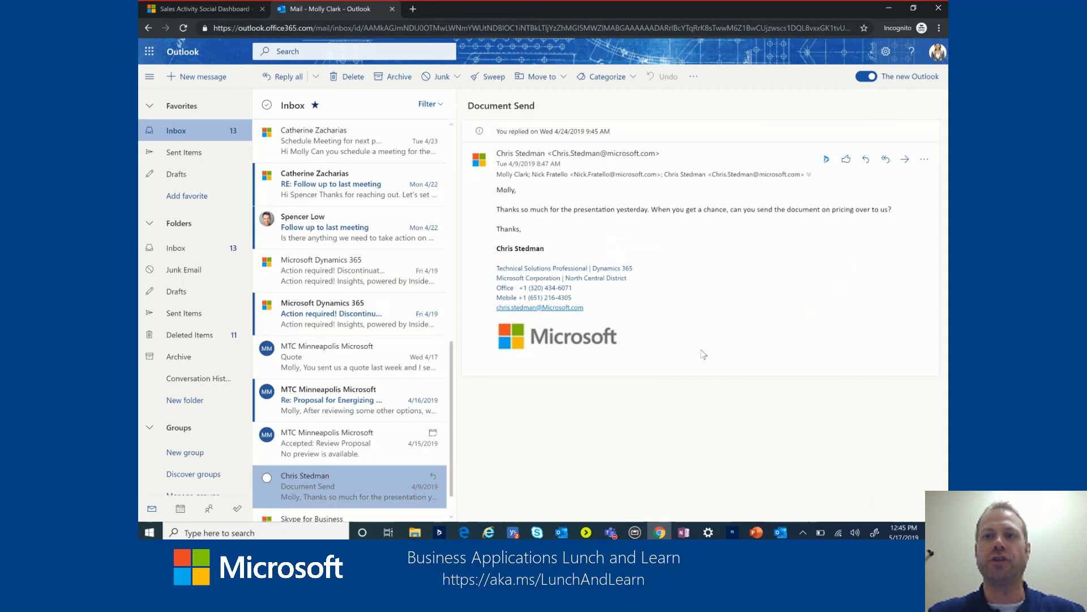
mouse_move(496, 168)
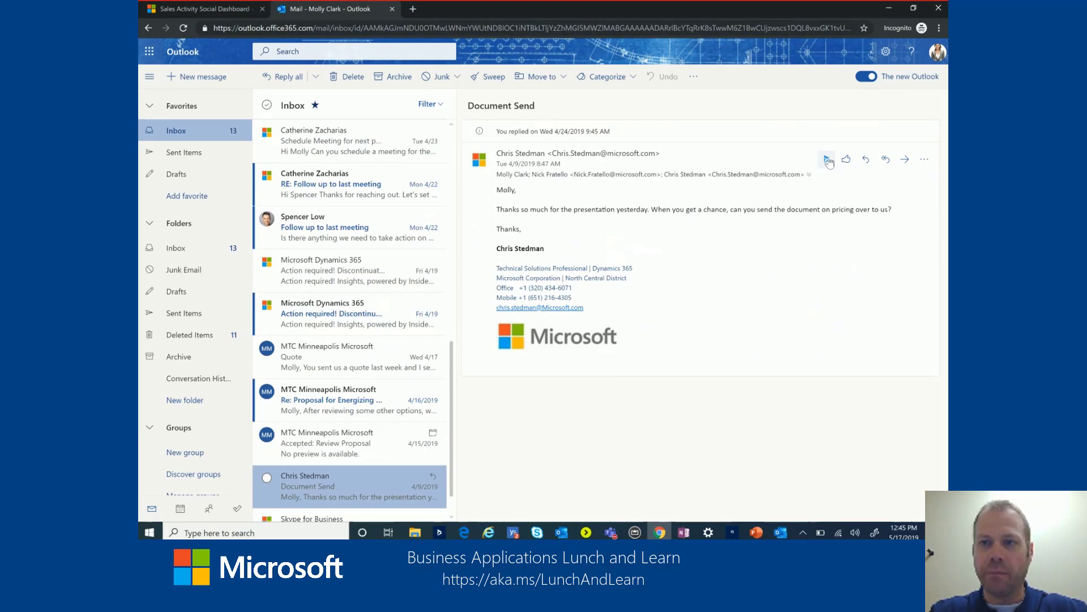
left_click(827, 159)
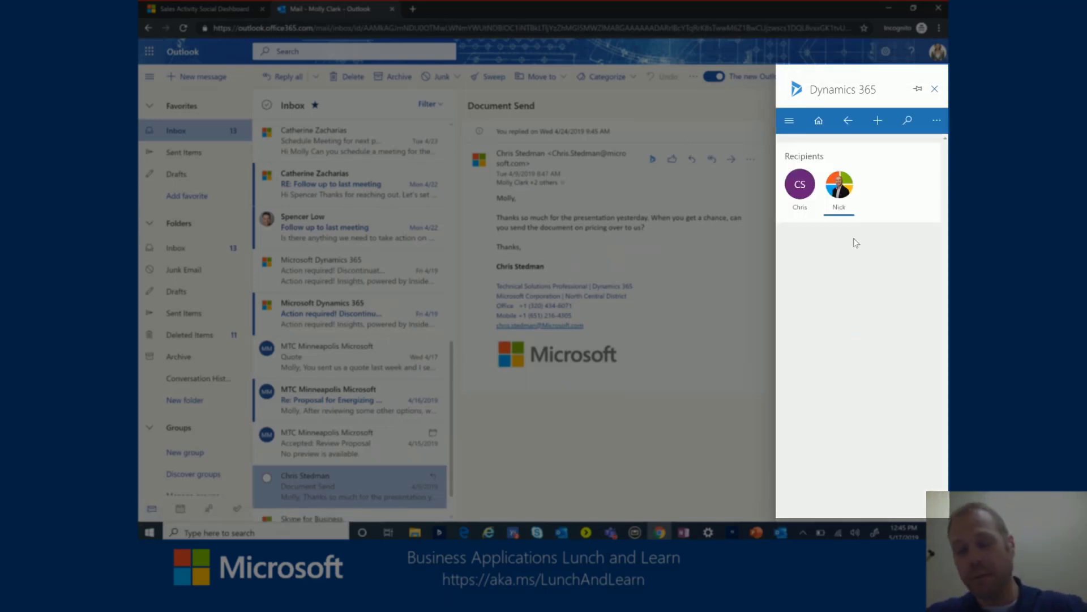
left_click(839, 185)
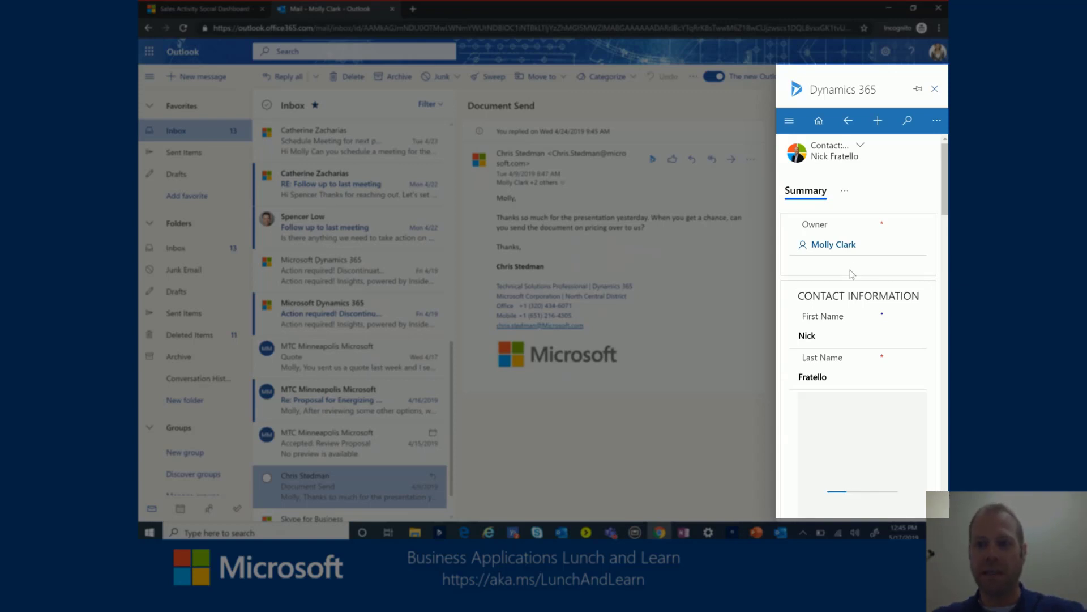
scroll("down", 3)
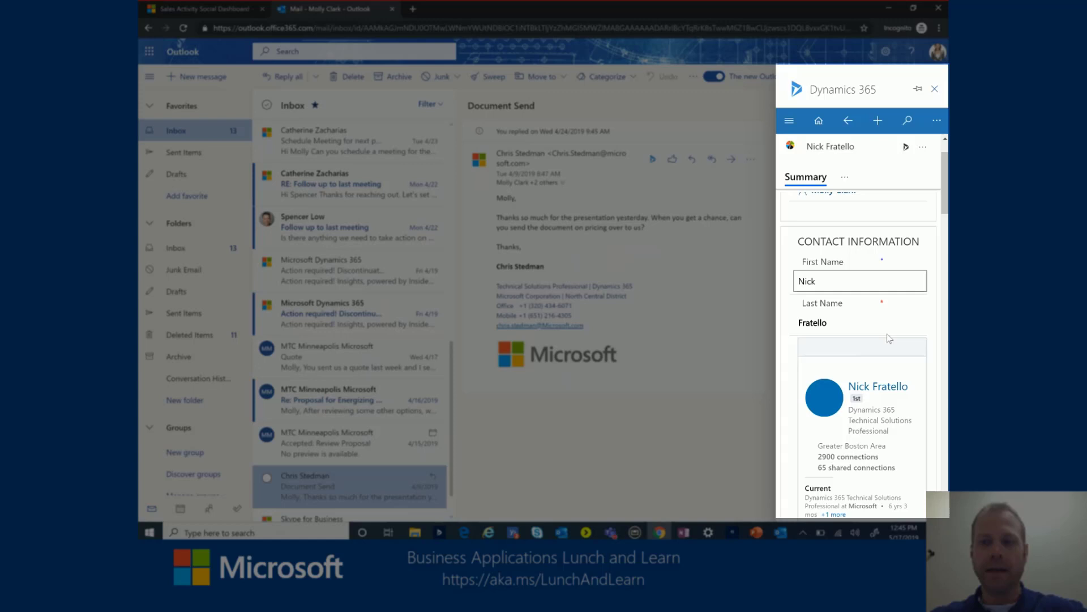
left_click(860, 321)
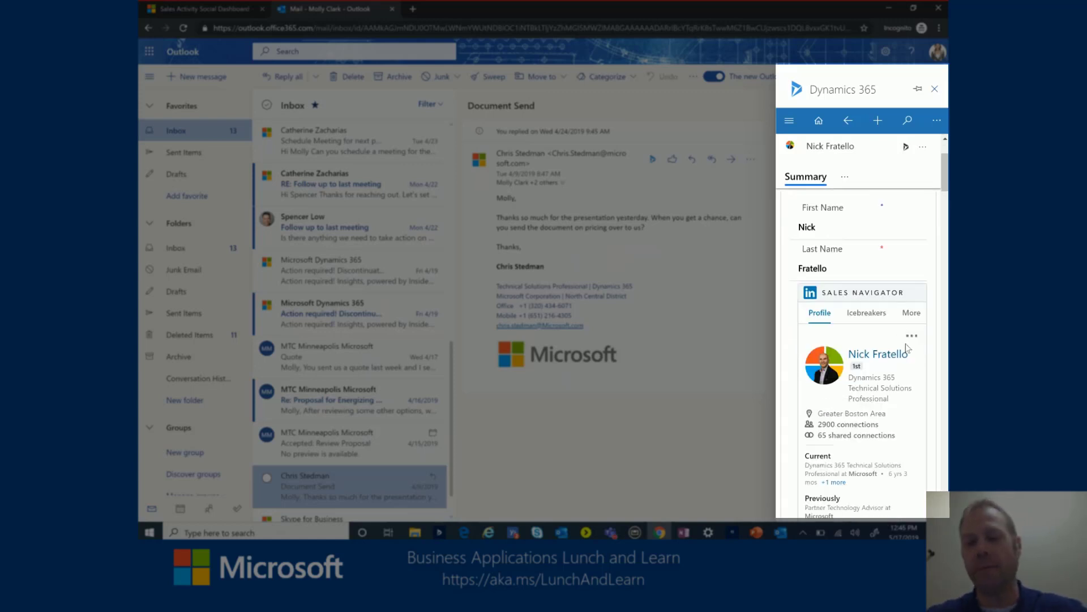
scroll("down", 3)
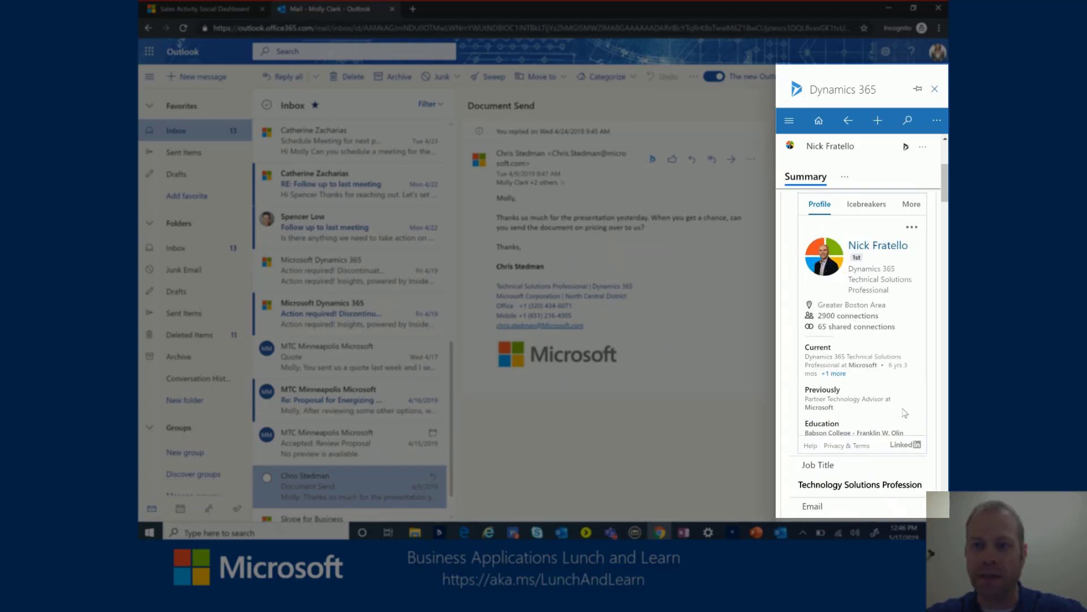
scroll("down", 3)
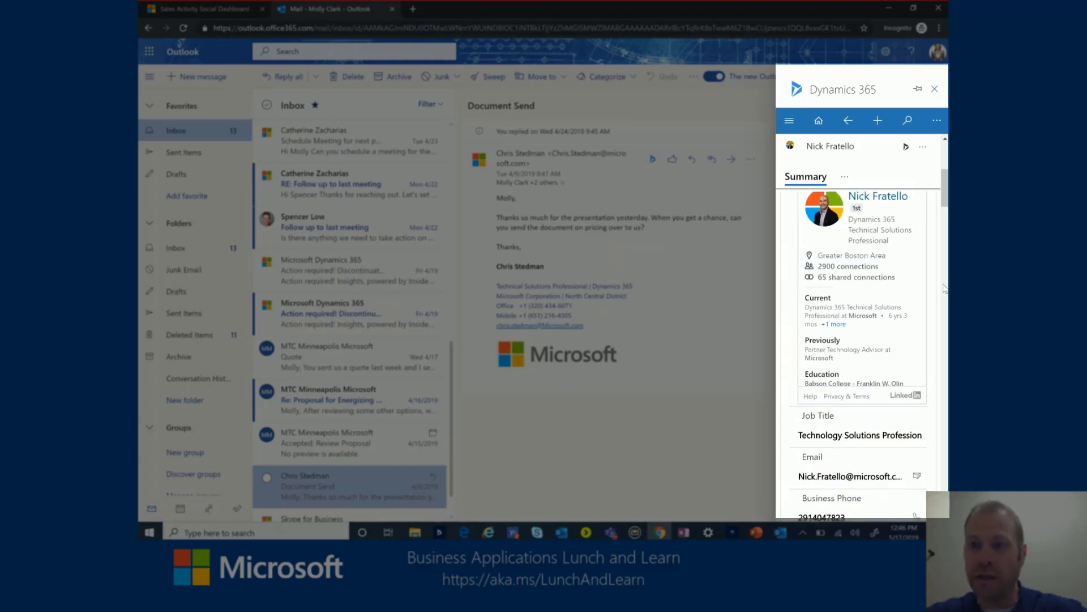
- Show Nick's icebreakers and page through his recent activity items
left_click(867, 259)
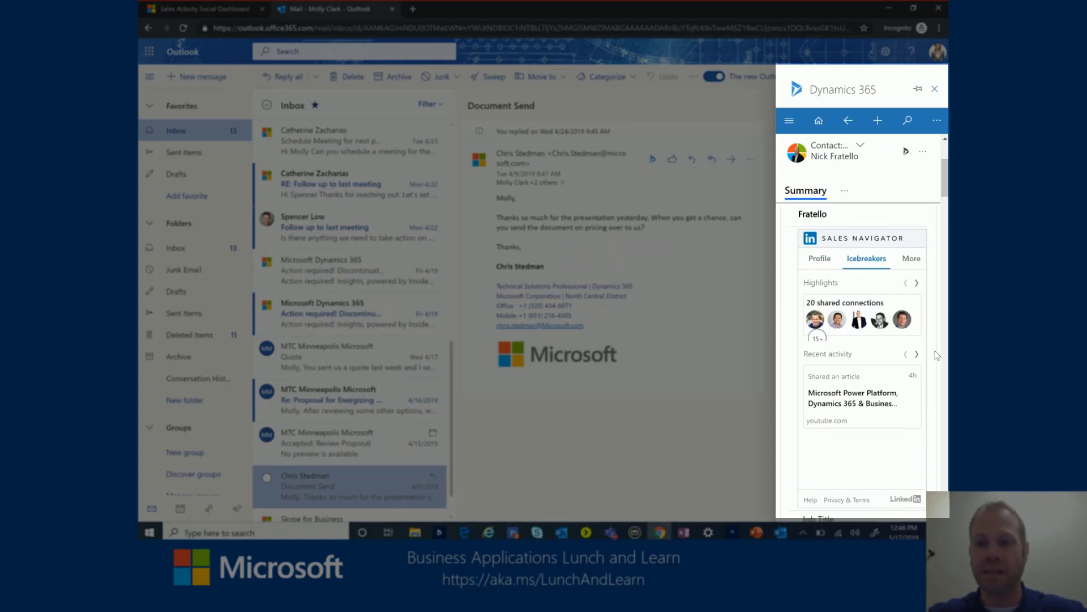
left_click(915, 354)
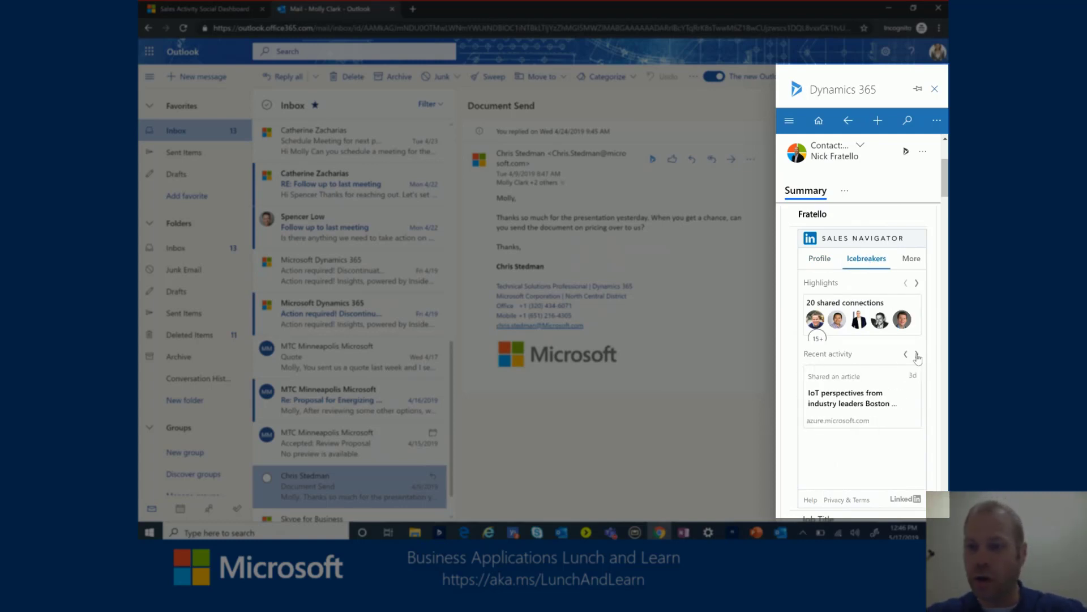
mouse_move(914, 433)
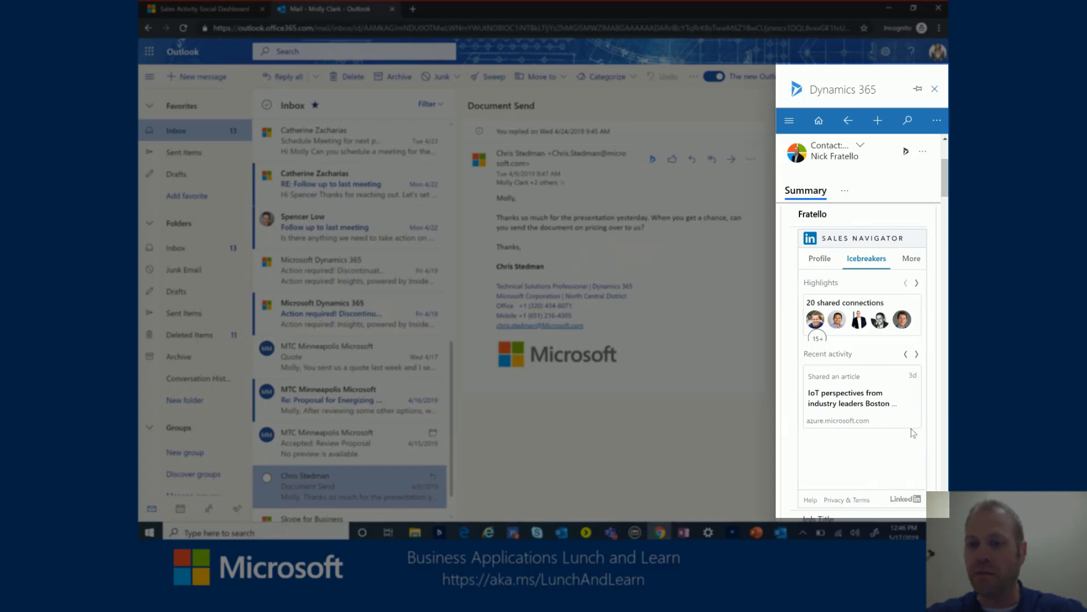
left_click(915, 353)
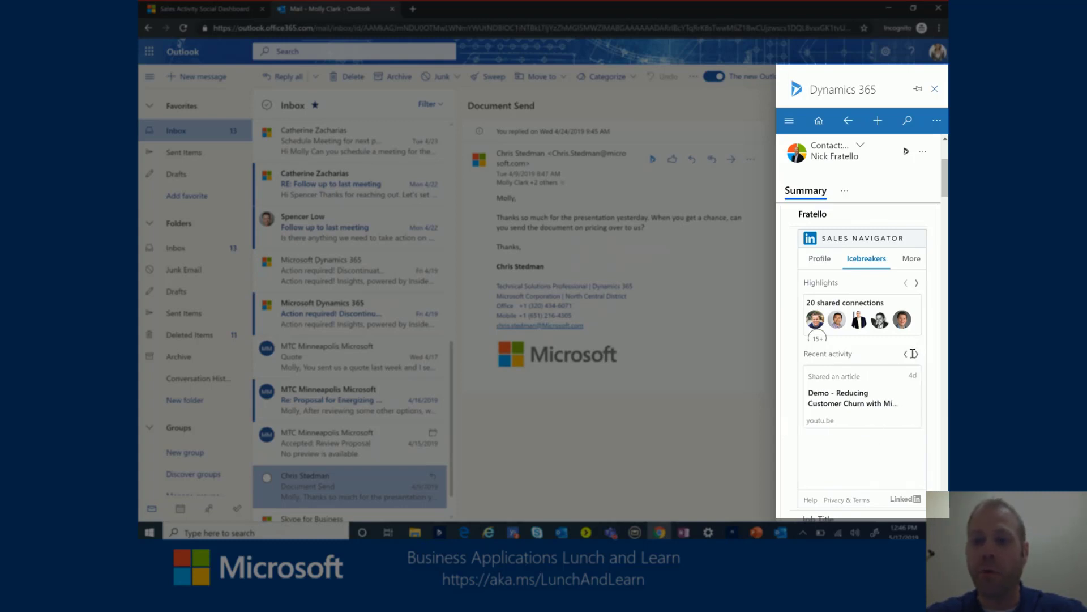
mouse_move(937, 301)
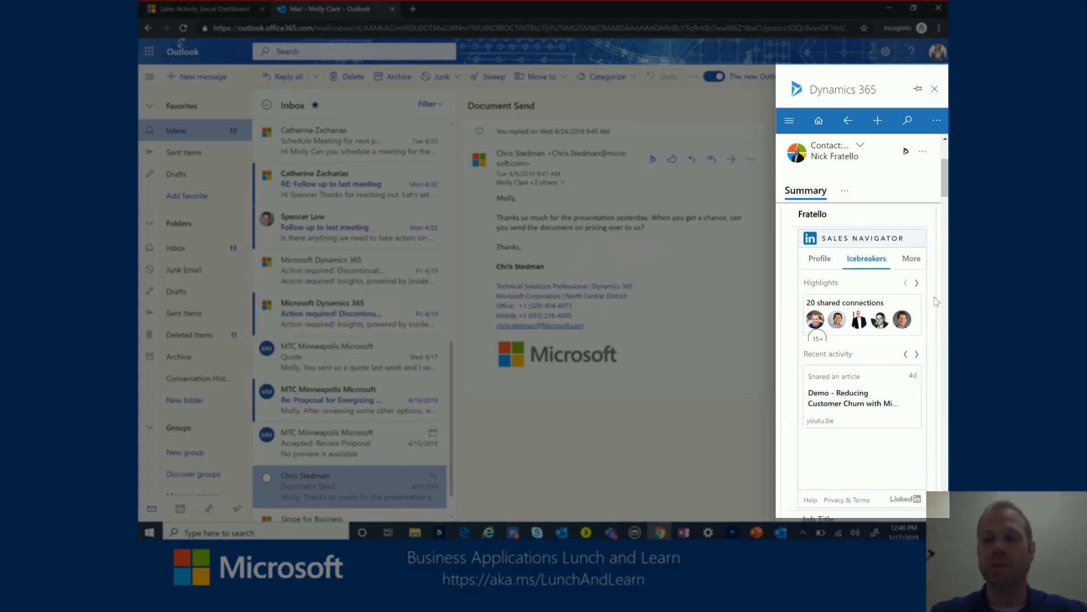
left_click(916, 282)
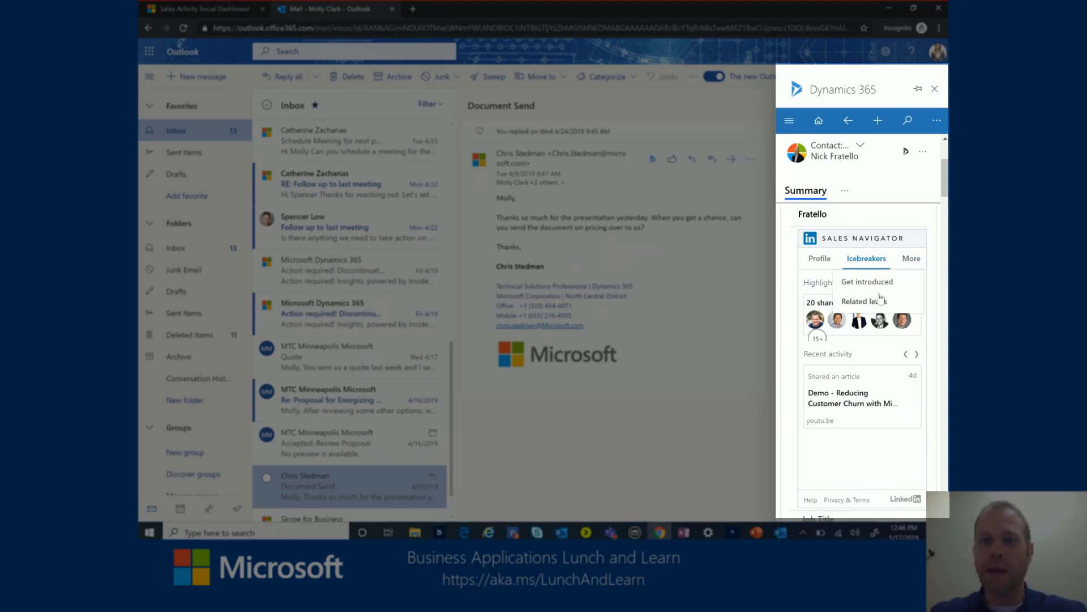
left_click(867, 282)
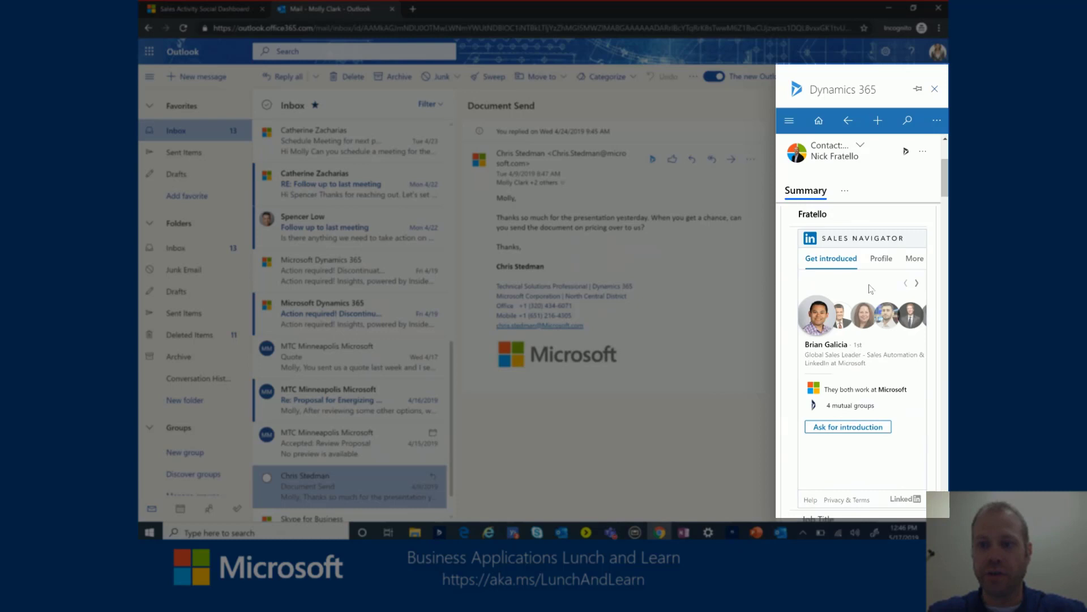
left_click(915, 284)
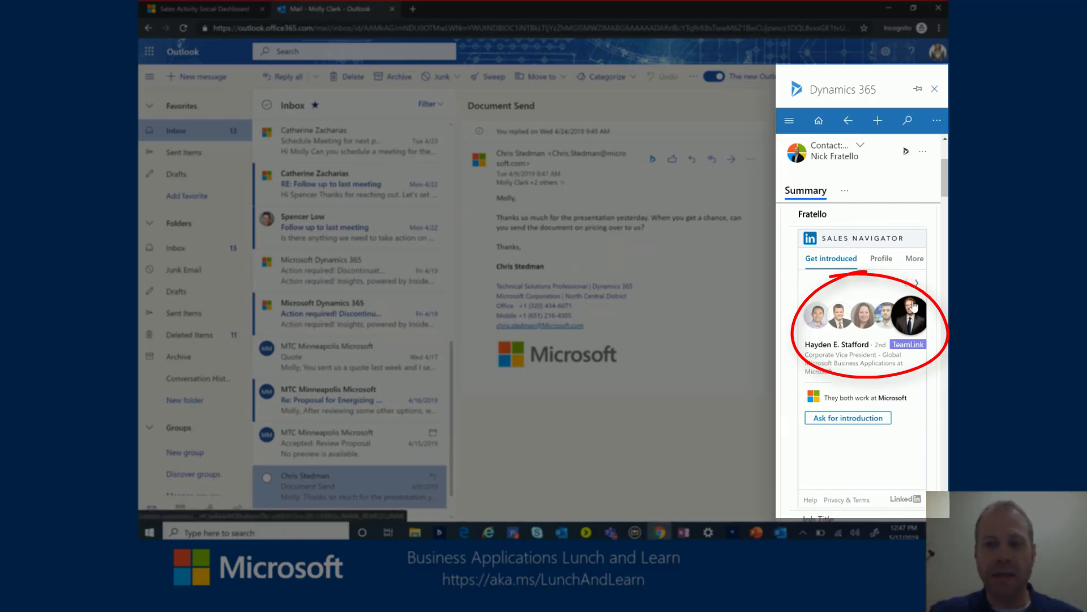
mouse_move(915, 316)
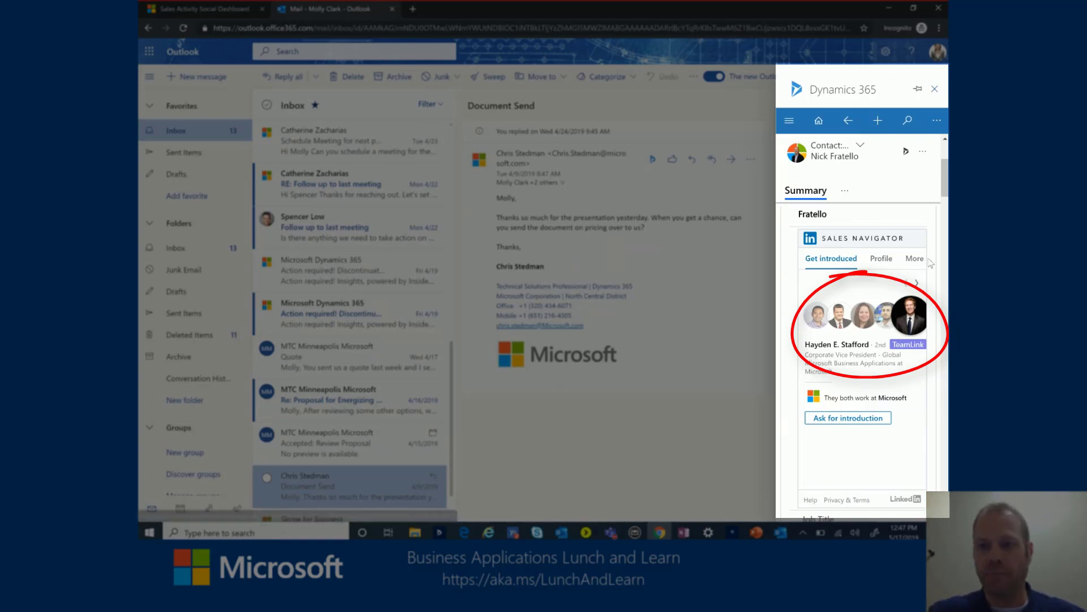
- Return Nick's Sales Navigator card to the Profile view, then go to the Sales Hub dashboard
scroll("up", 3)
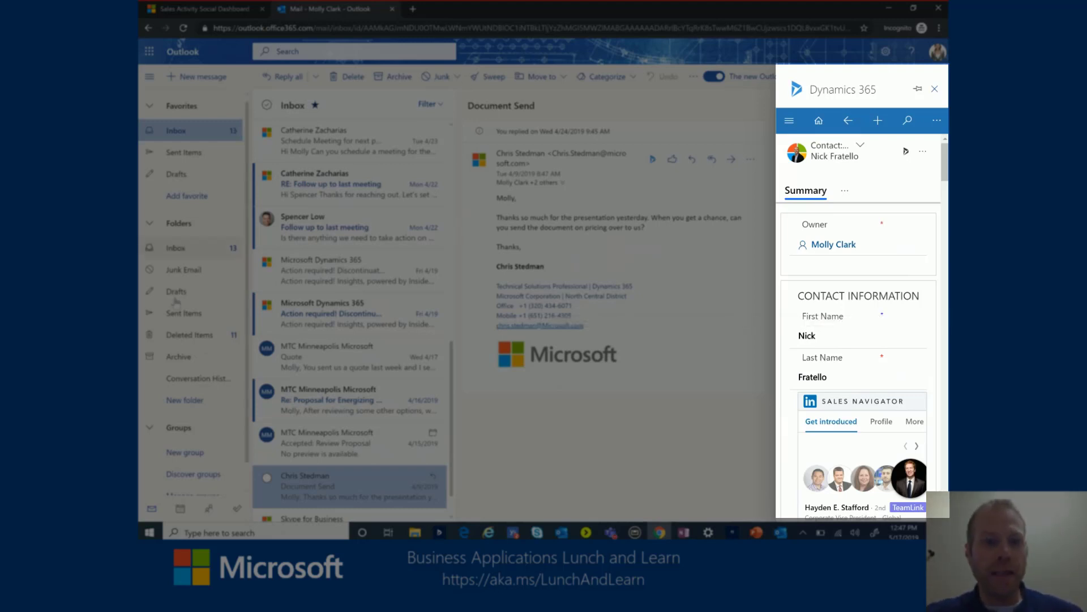
left_click(877, 120)
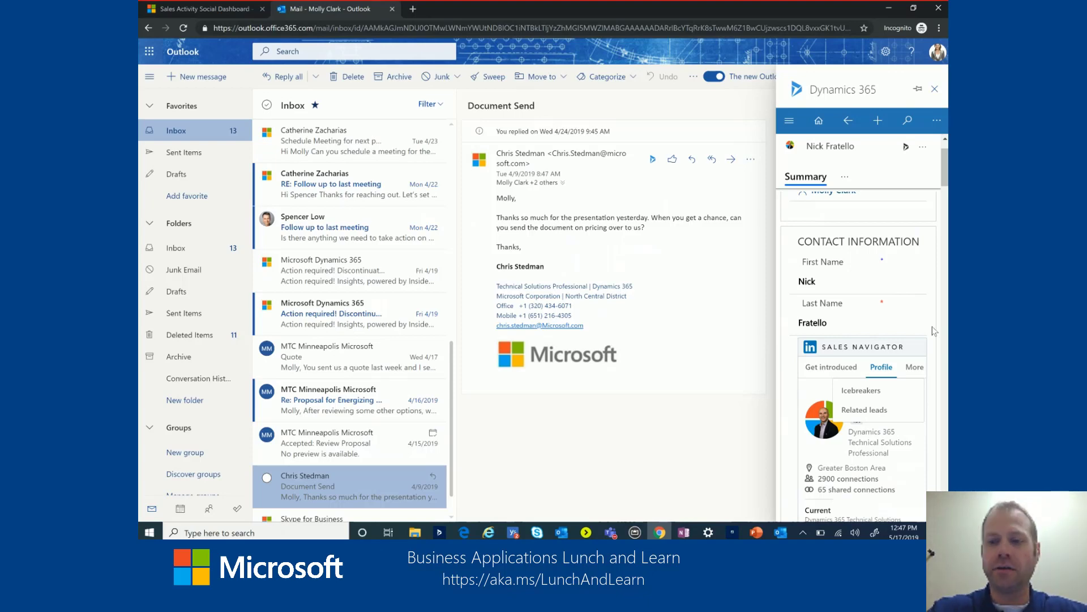
mouse_move(877, 120)
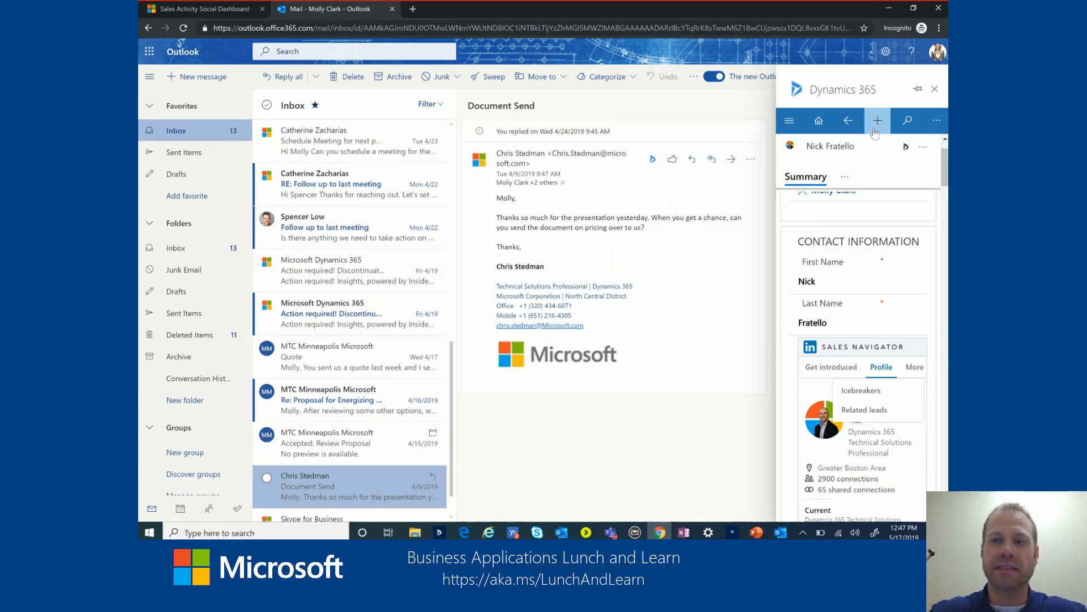
mouse_move(873, 205)
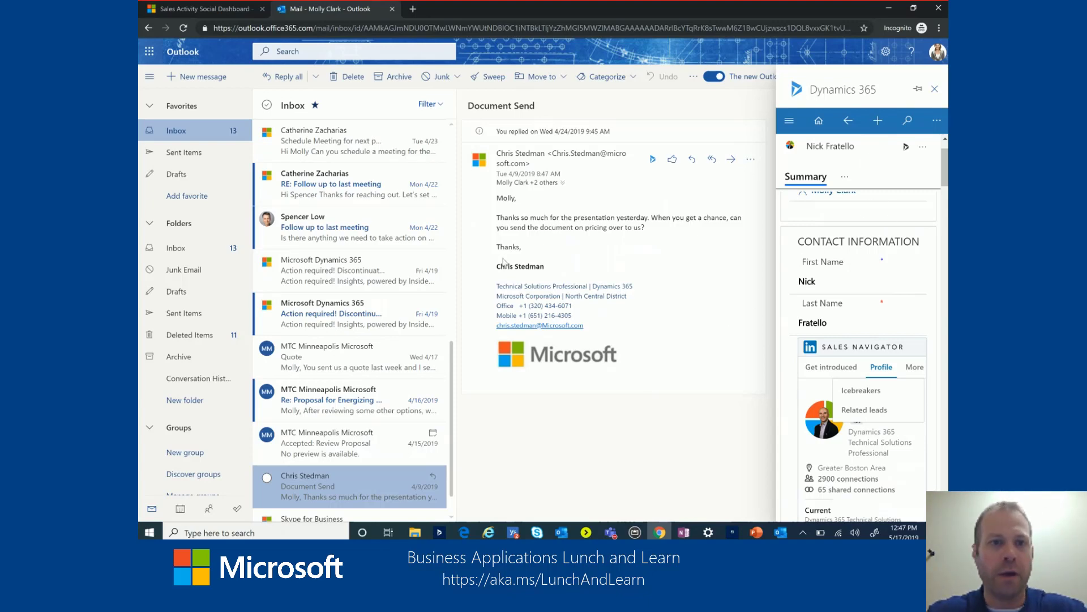
mouse_move(669, 295)
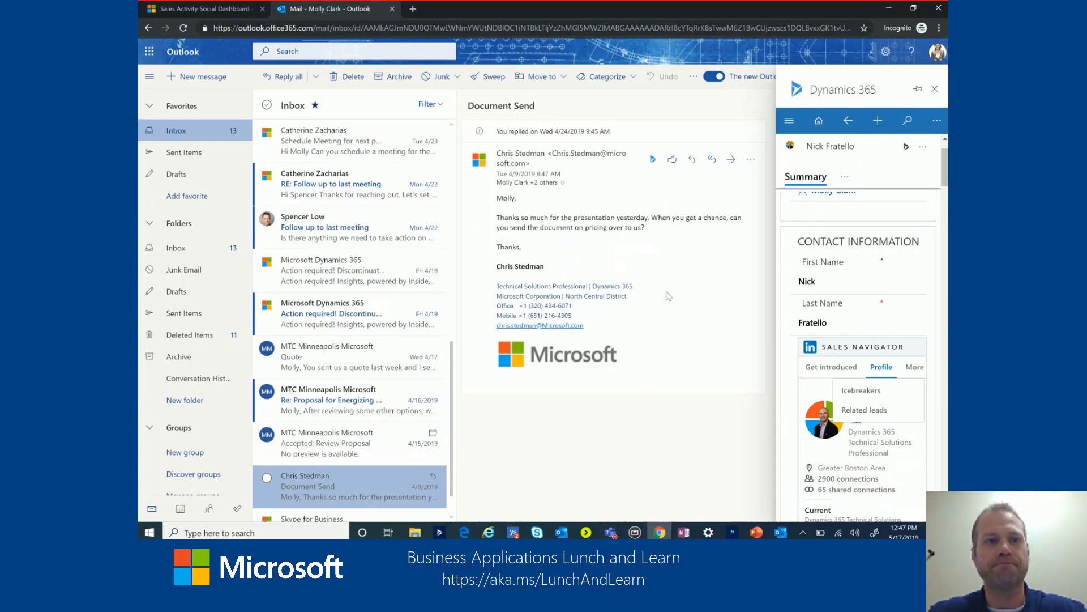
left_click(202, 8)
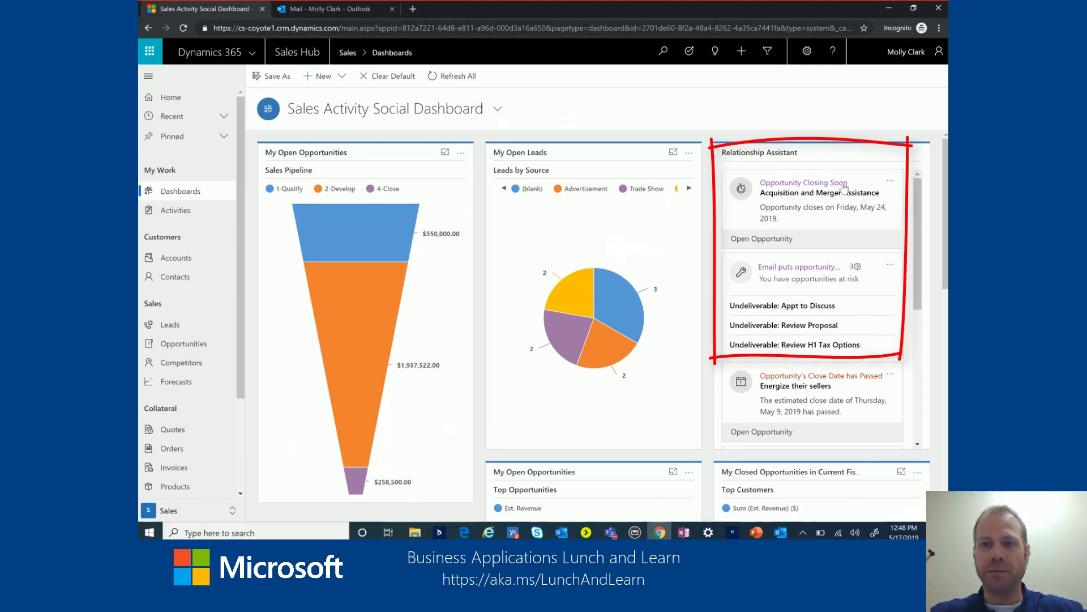
mouse_move(803, 183)
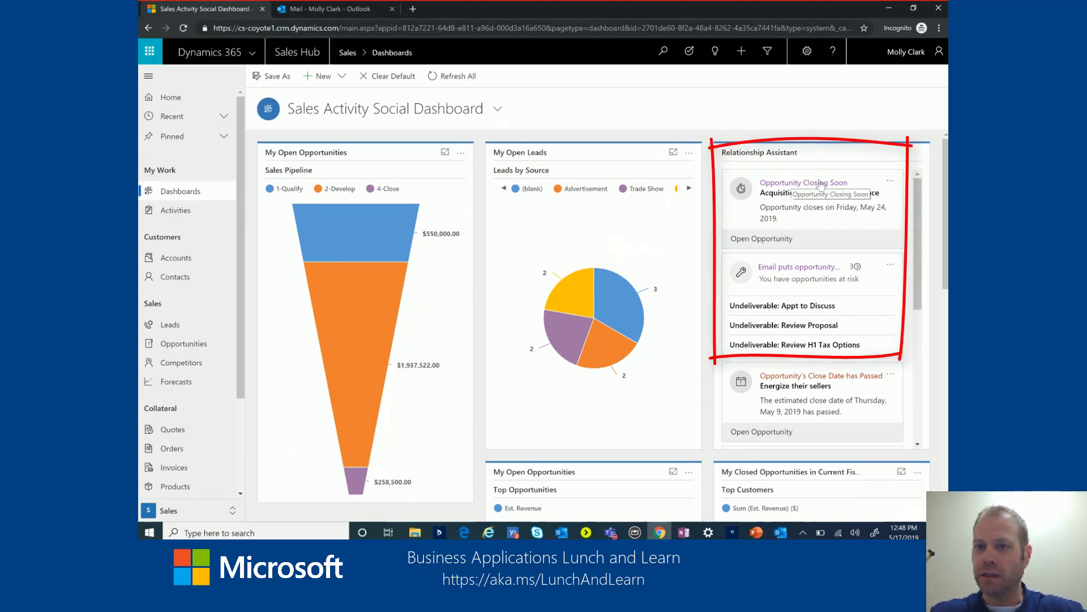
left_click(803, 183)
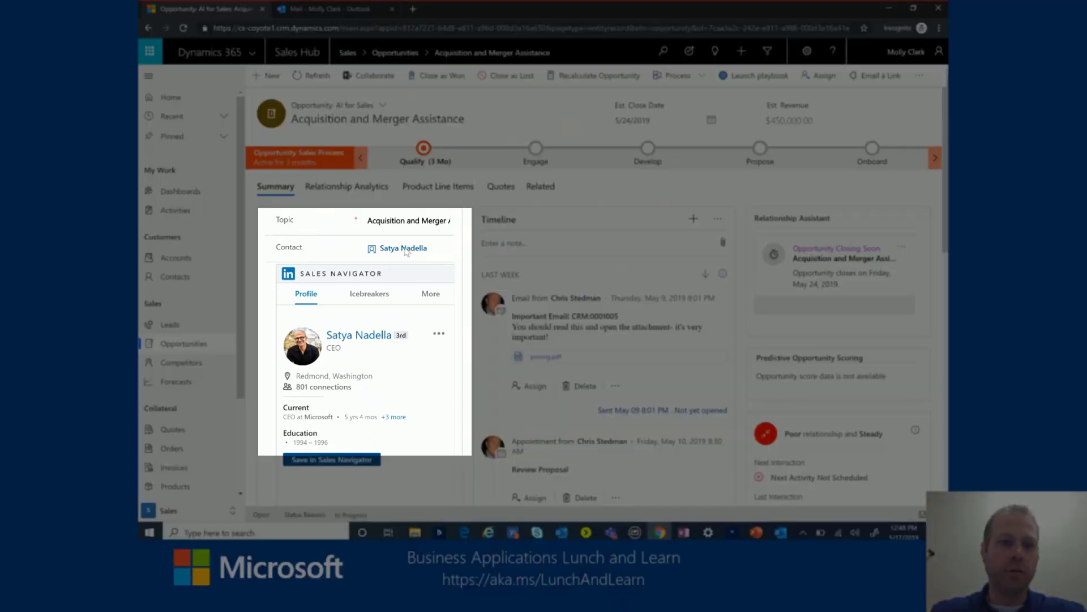
scroll("down", 3)
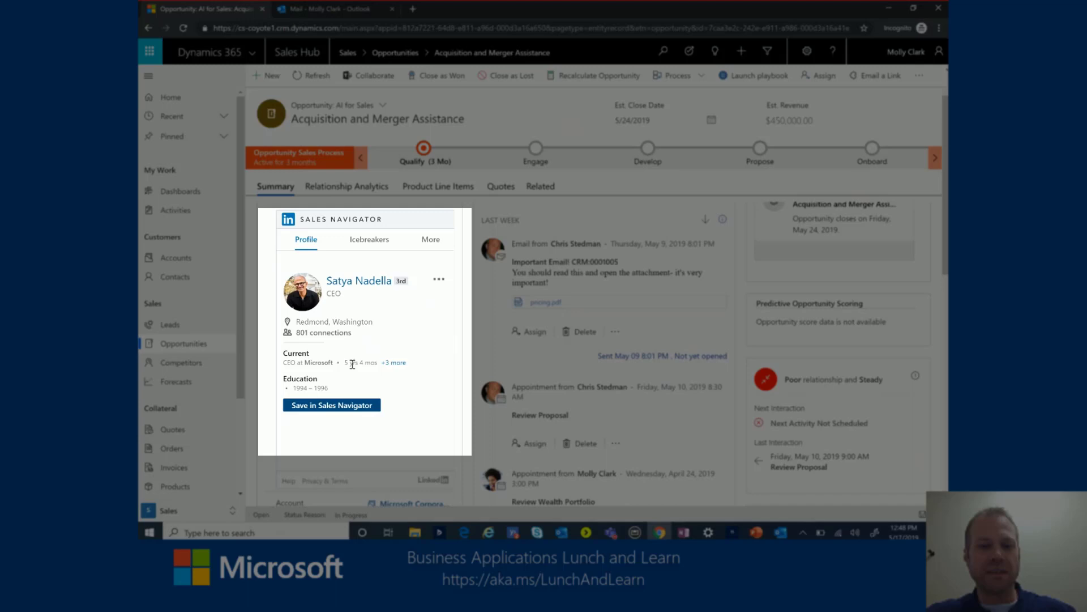
mouse_move(393, 405)
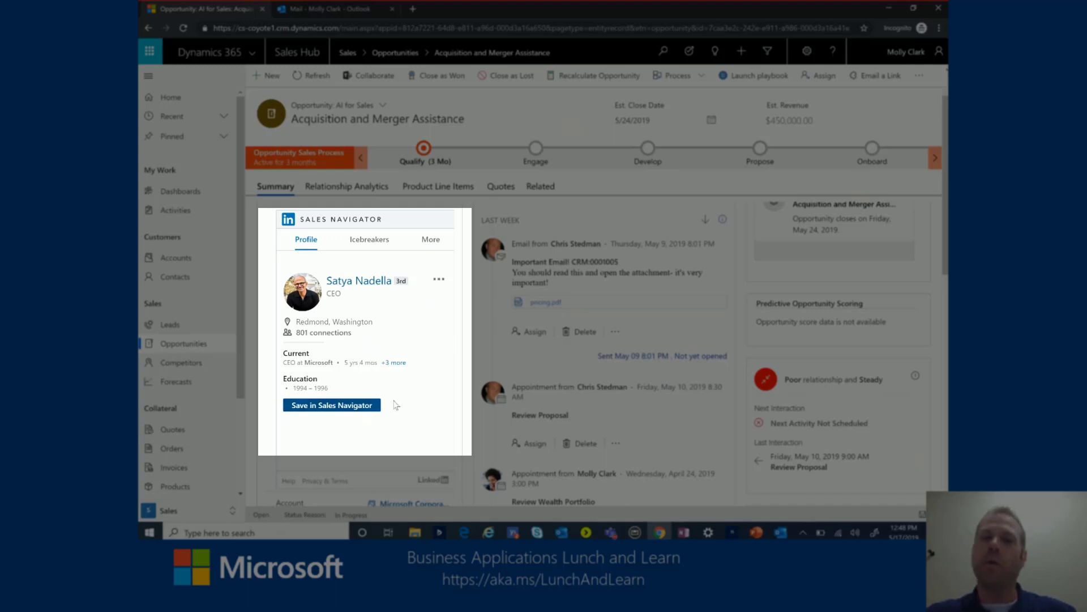
mouse_move(421, 415)
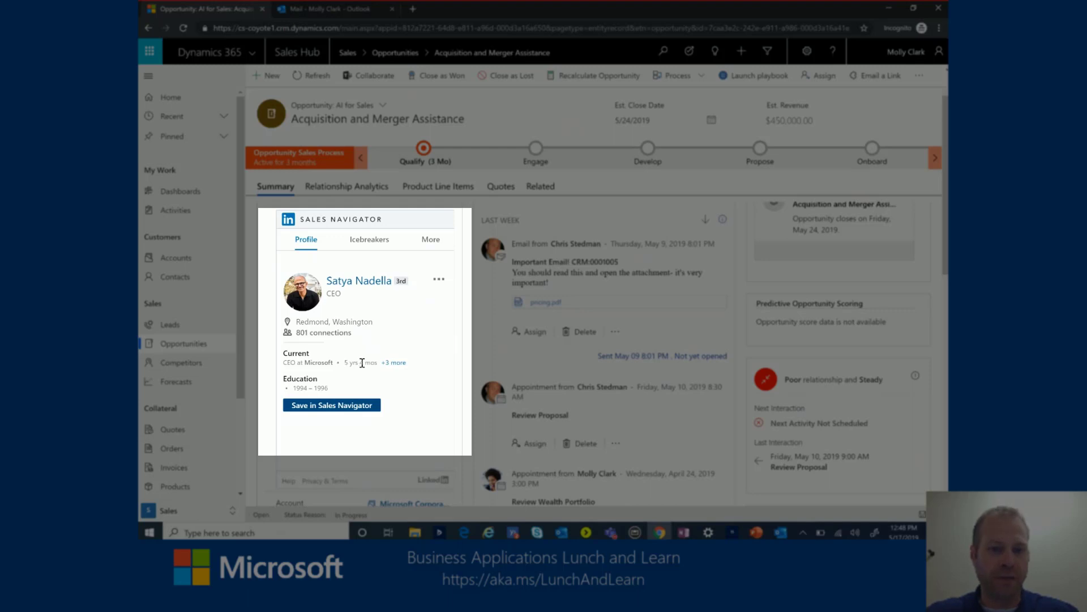
mouse_move(418, 408)
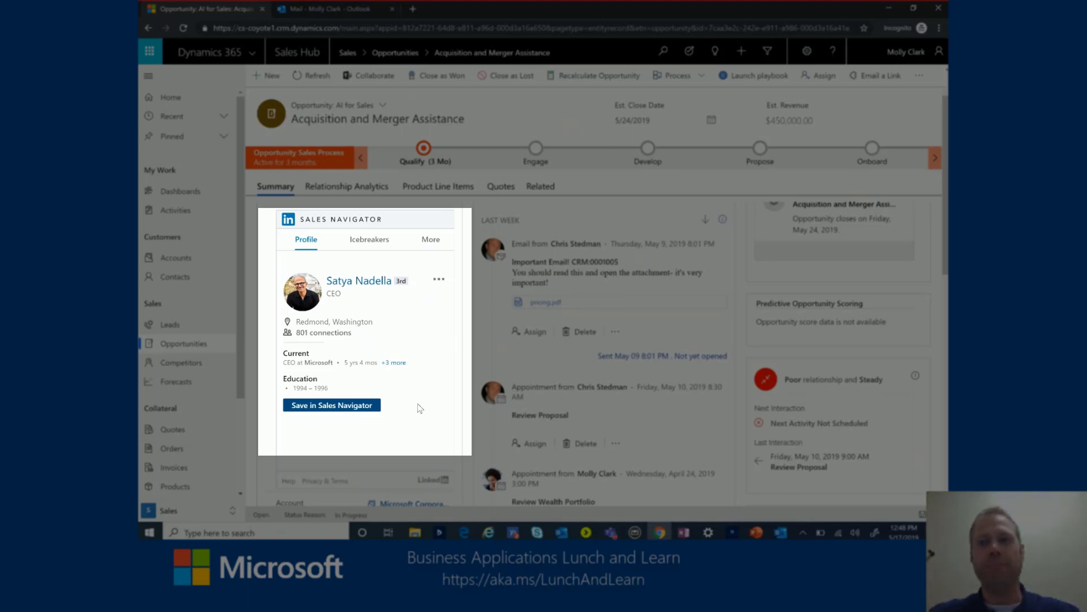
mouse_move(294, 354)
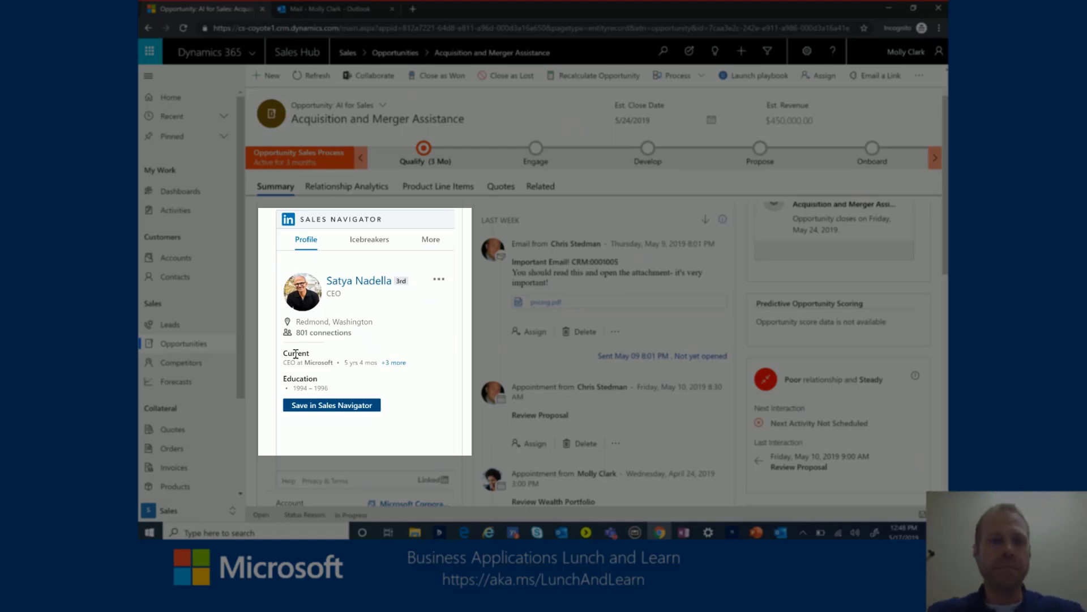
- Show Satya Nadella's icebreakers with his recently shared Minecraft article
left_click(369, 239)
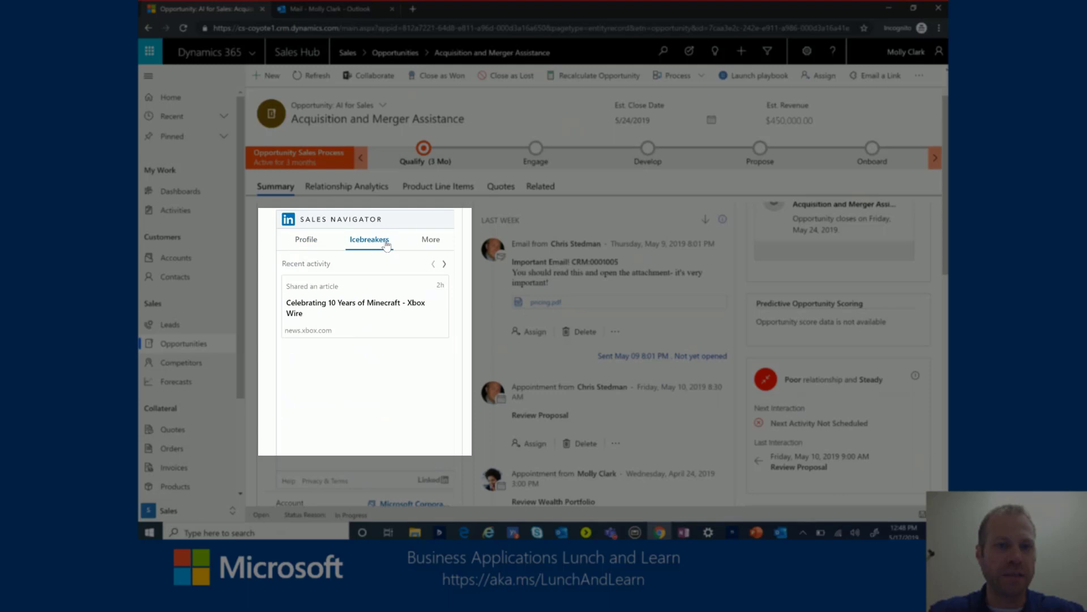
mouse_move(447, 269)
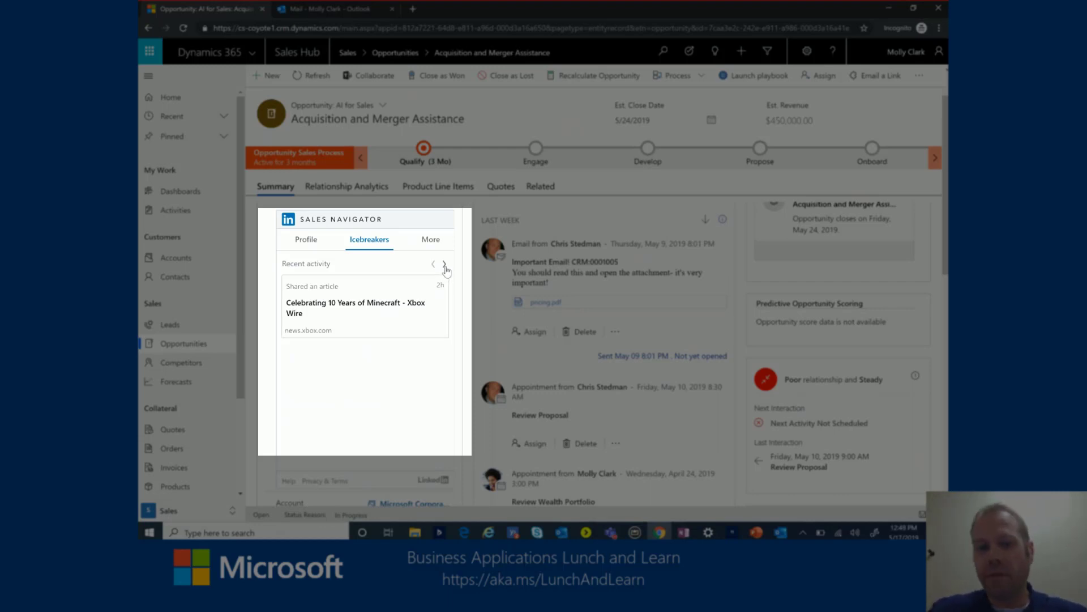
left_click(444, 267)
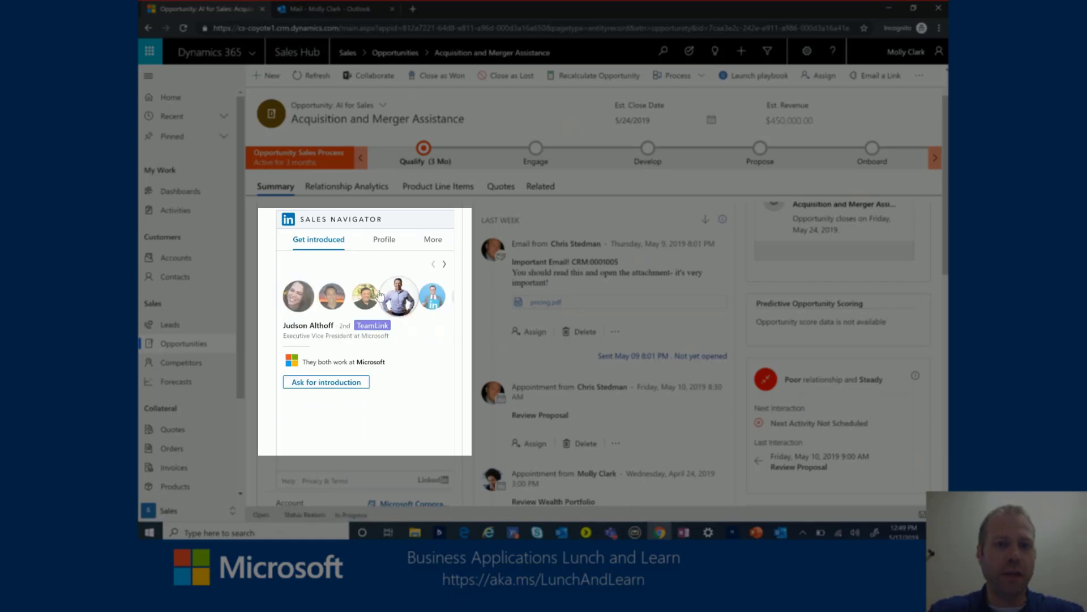
left_click(330, 296)
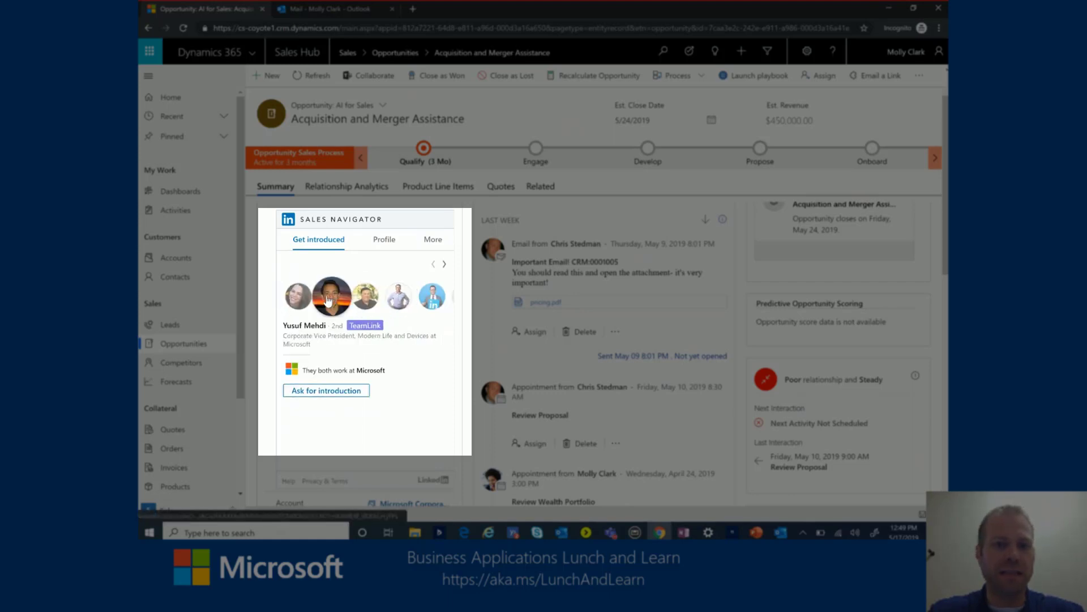
left_click(364, 295)
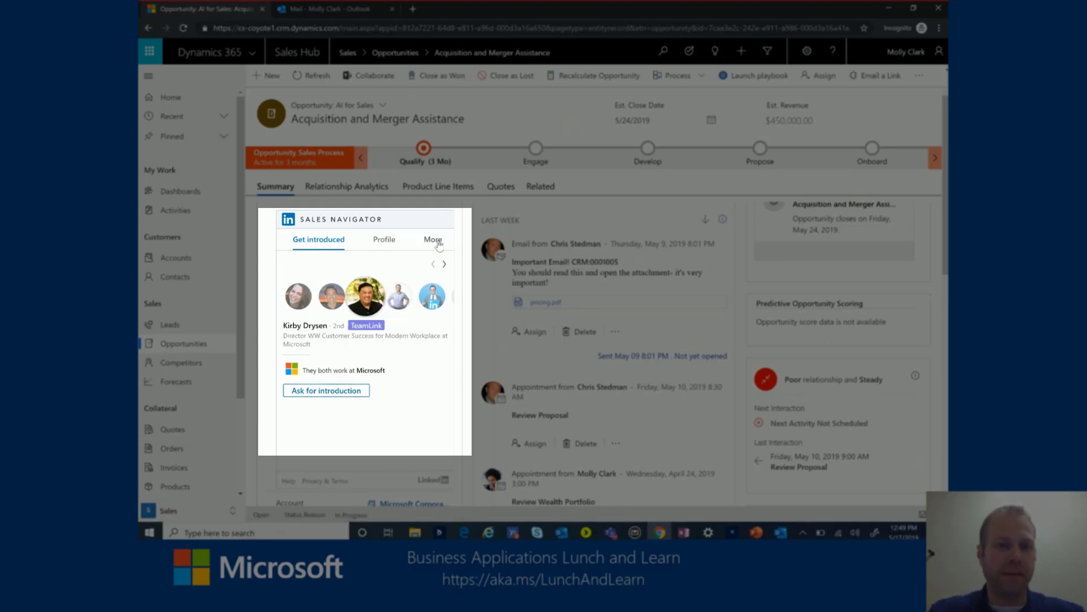
- Show Related leads and page through suggestions like Ron Markezich and Joy Chik
left_click(432, 239)
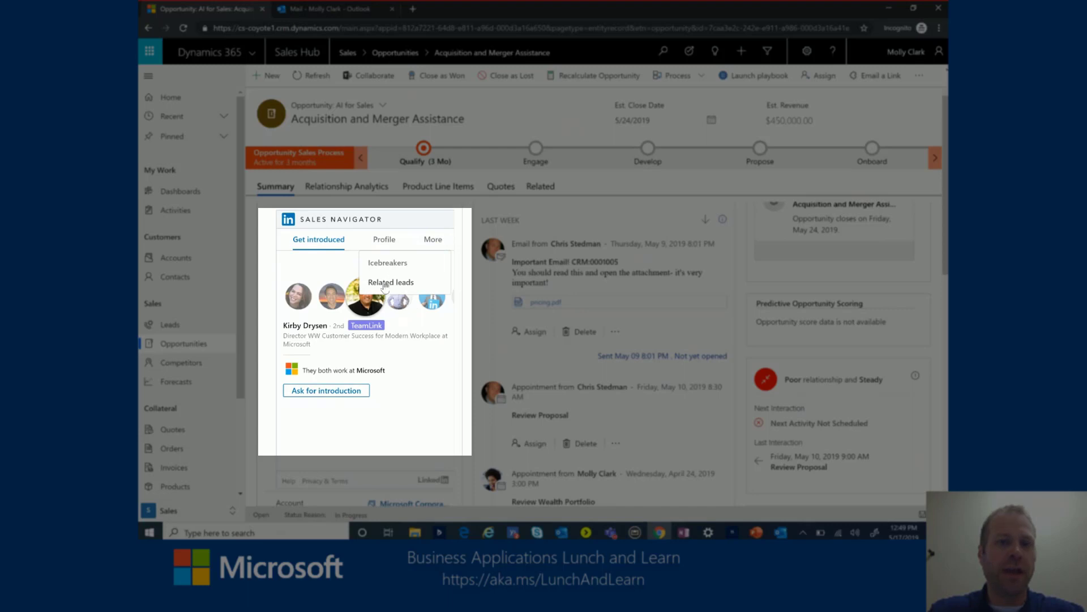
left_click(391, 282)
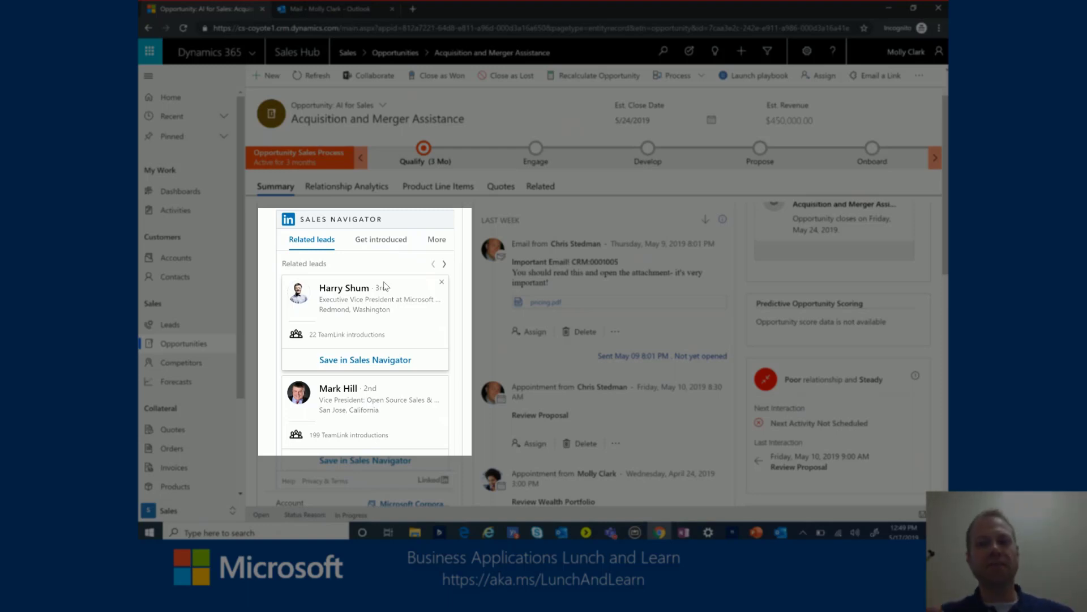
mouse_move(379, 281)
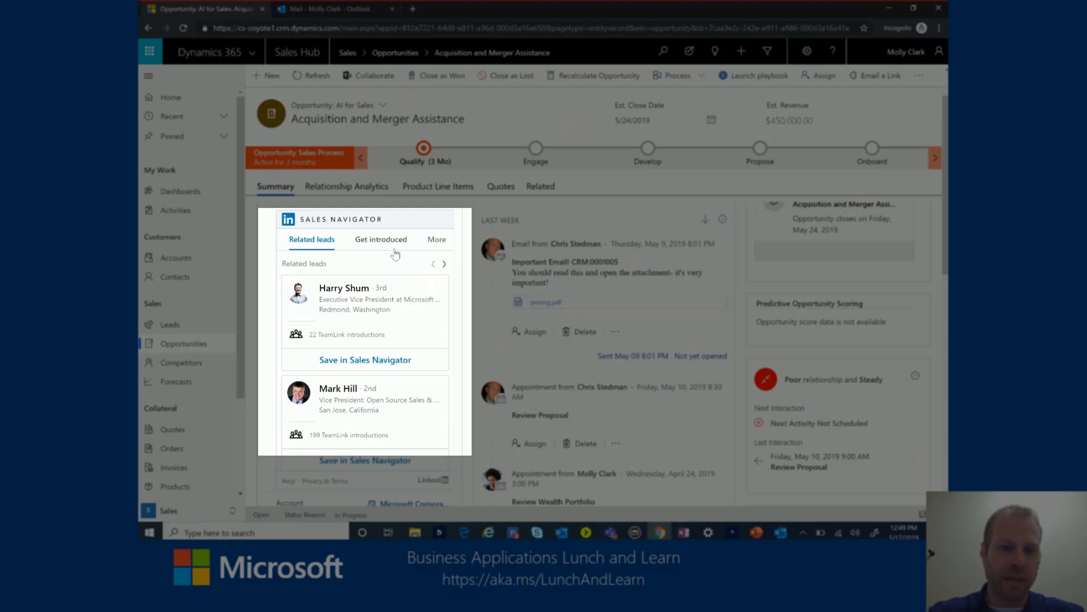
left_click(444, 264)
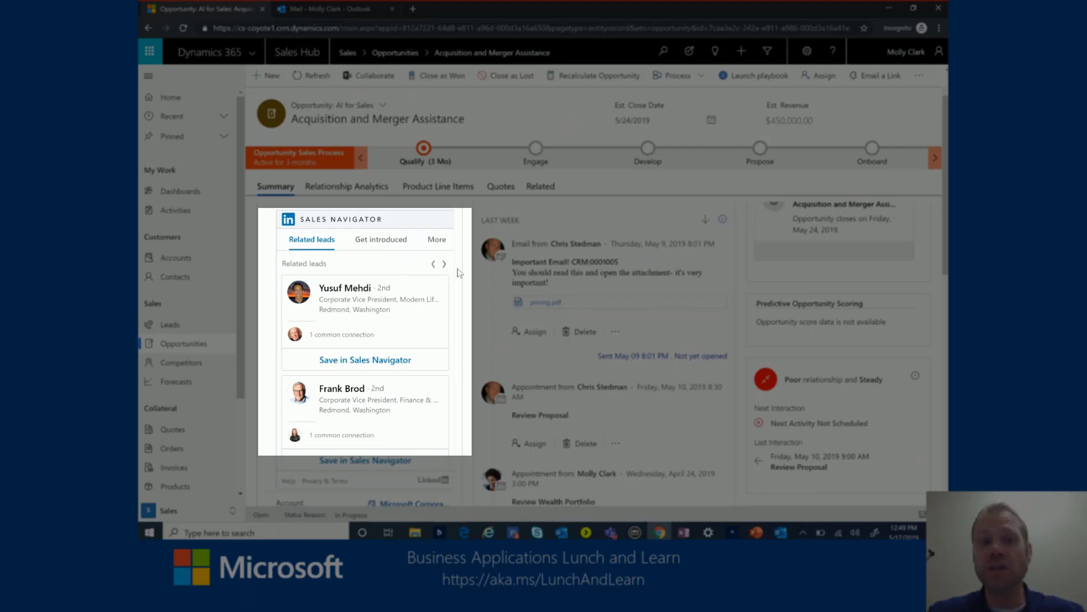
mouse_move(444, 317)
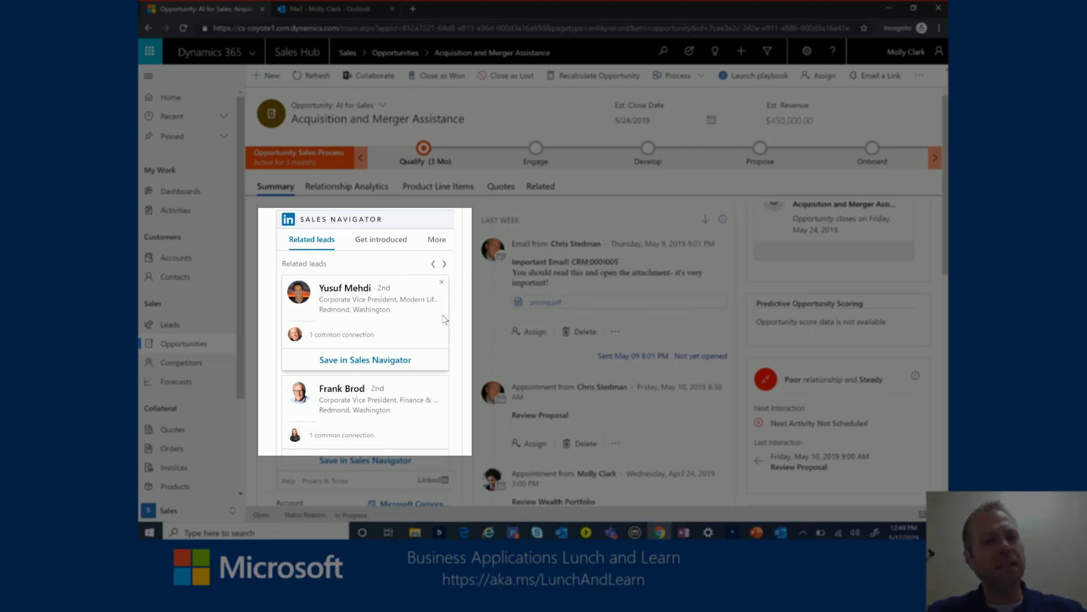
mouse_move(375, 319)
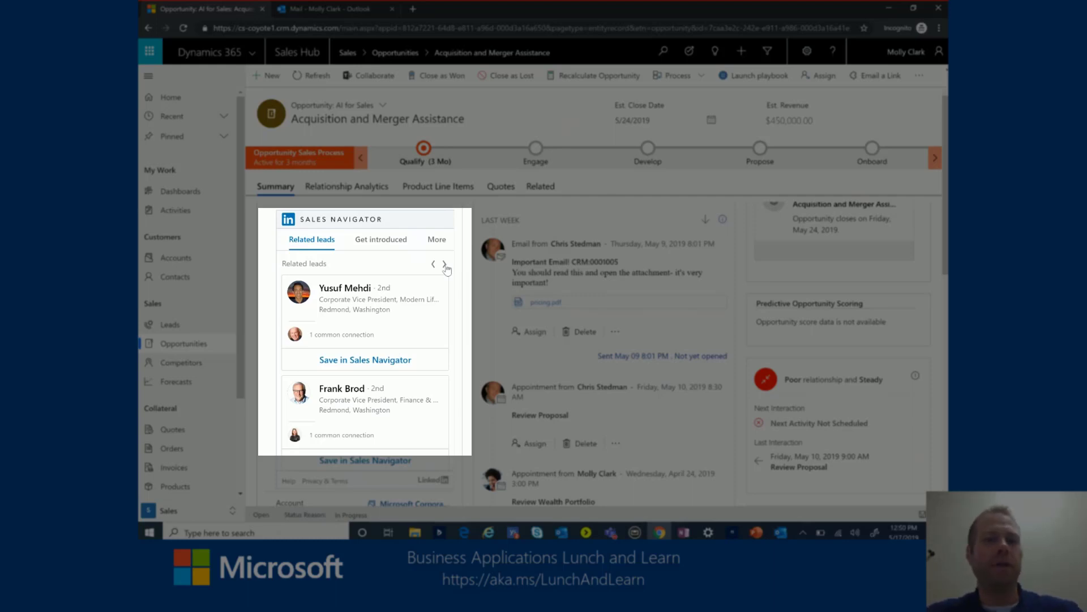
left_click(444, 268)
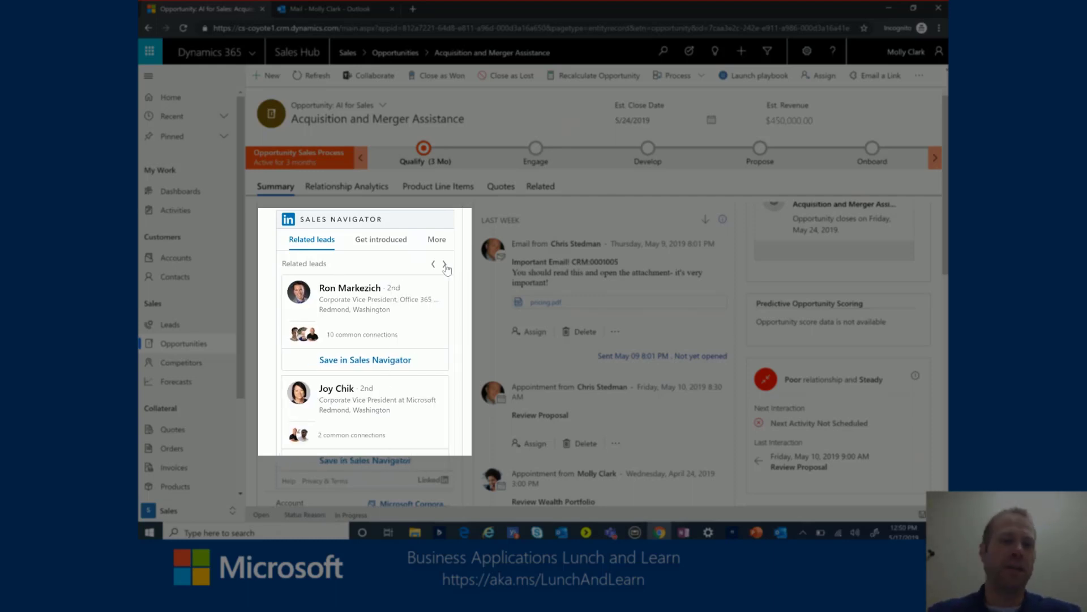
mouse_move(350, 298)
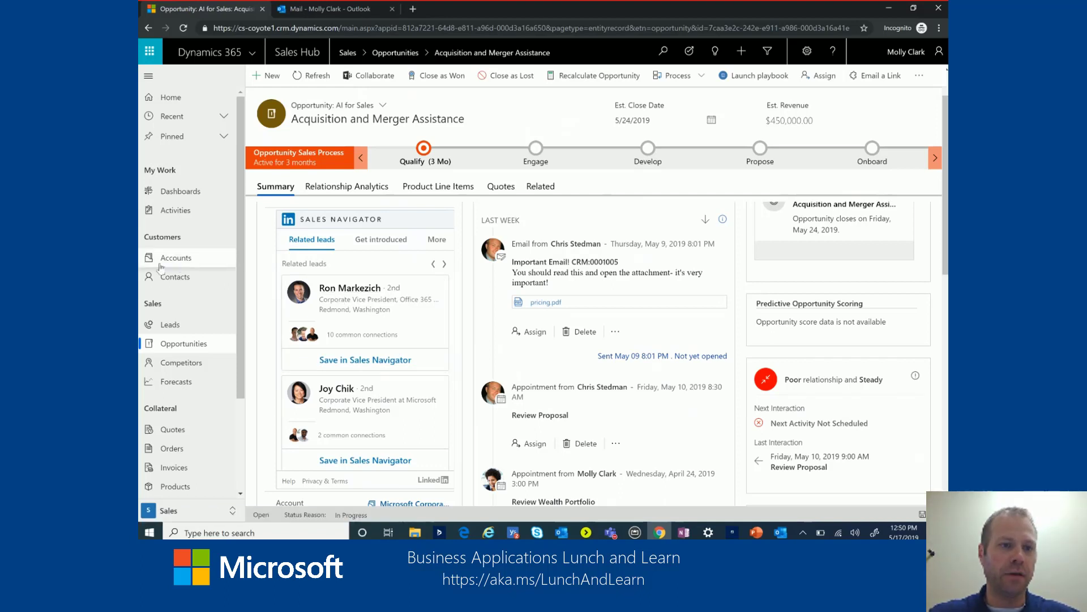
- Scroll the Microsoft Corporation account to its Sales Navigator company profile
scroll("down", 3)
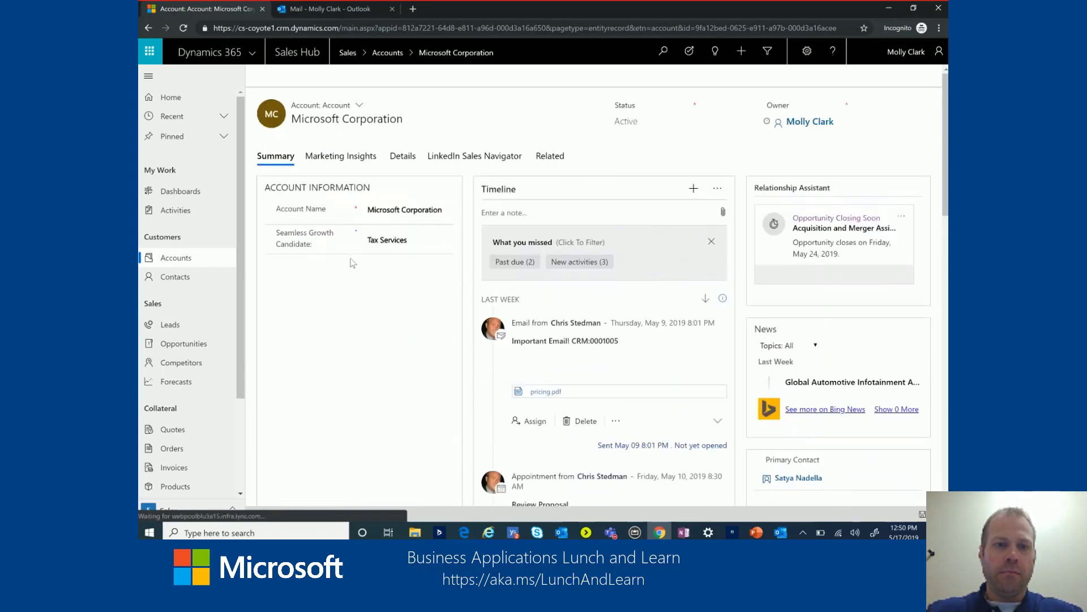
scroll("down", 3)
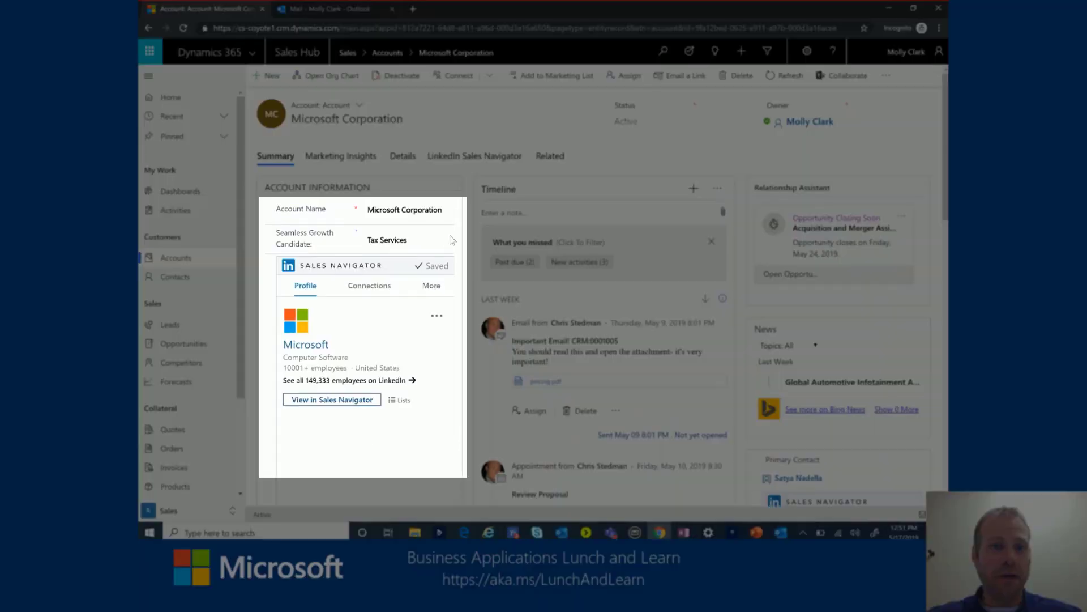
mouse_move(332, 323)
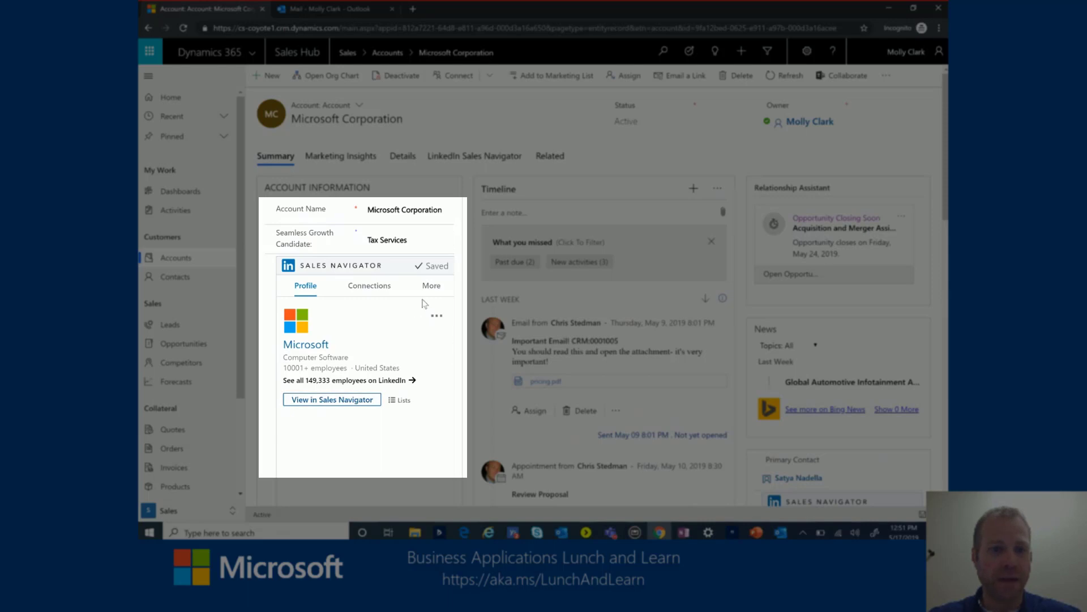
- View Microsoft's LinkedIn connections, then its News section, paging to newer items
left_click(369, 286)
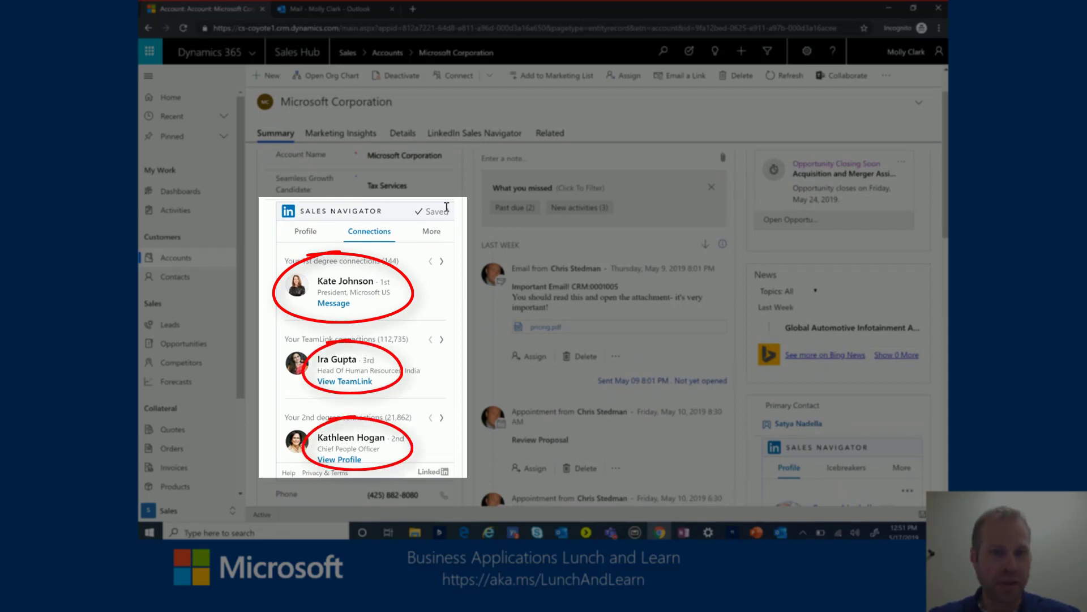
left_click(430, 231)
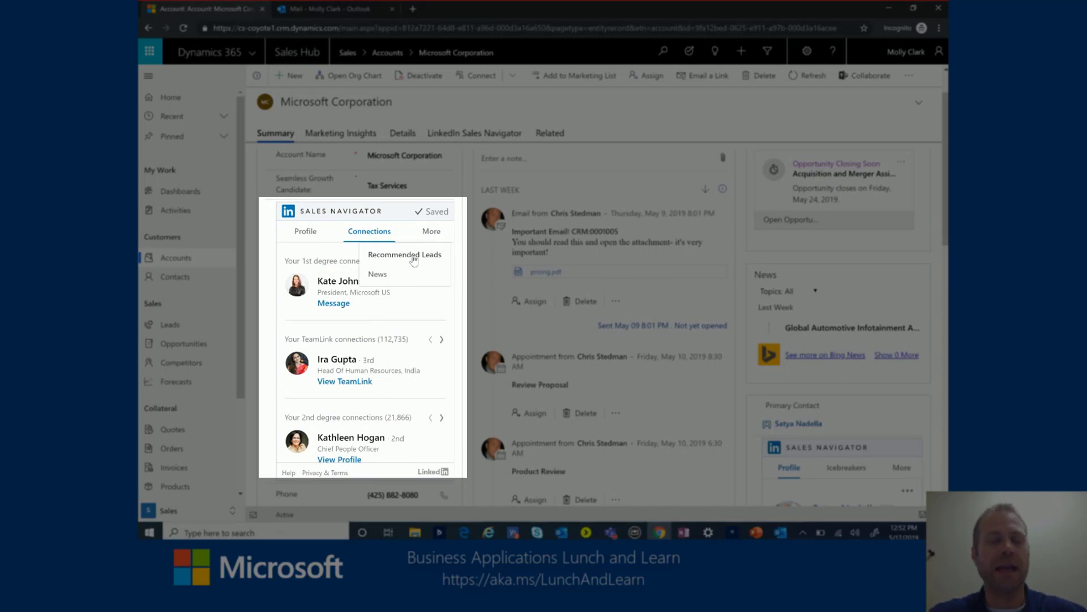
mouse_move(401, 268)
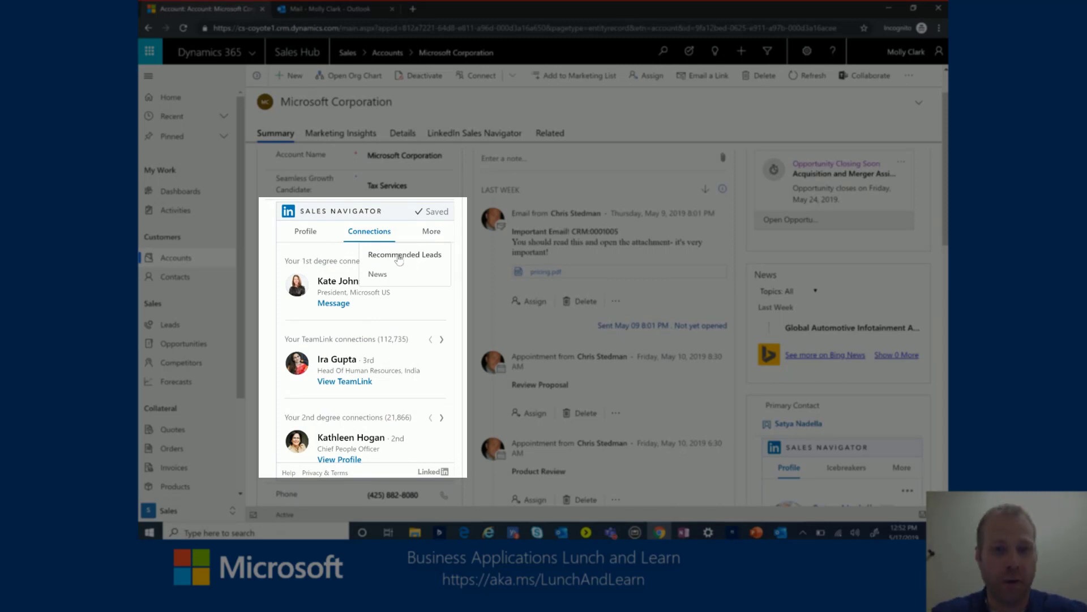
left_click(376, 273)
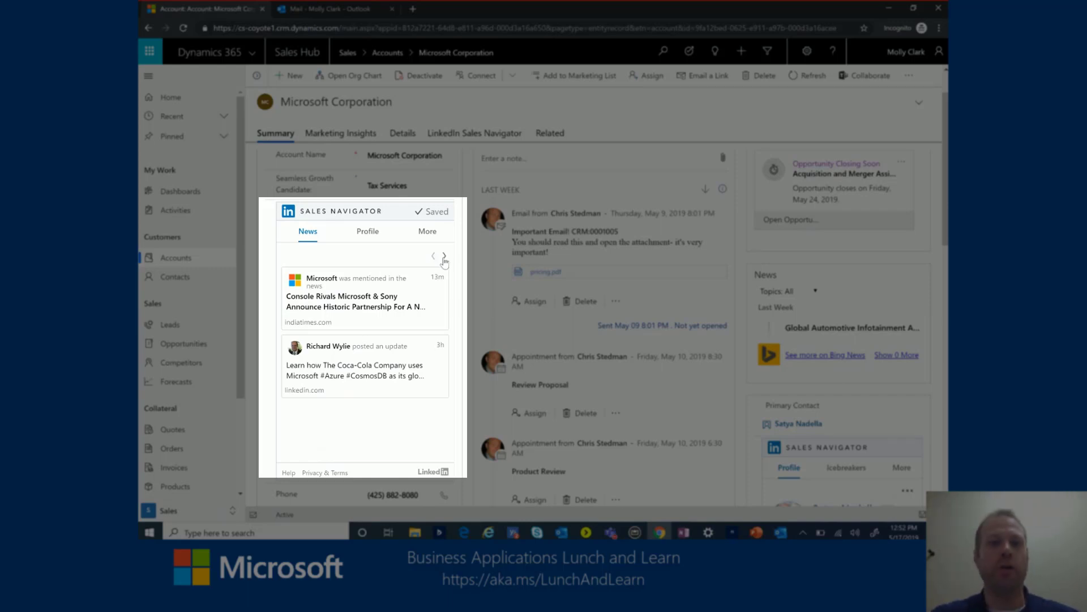
left_click(445, 258)
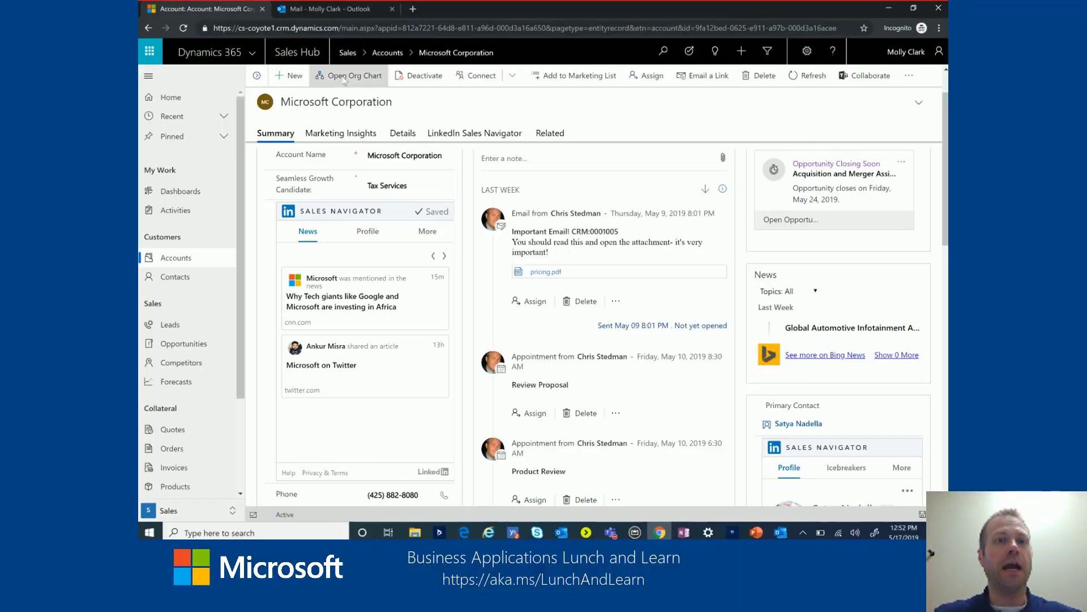
- View Microsoft Corporation's org chart headed by Satya Nadella and save it
left_click(349, 74)
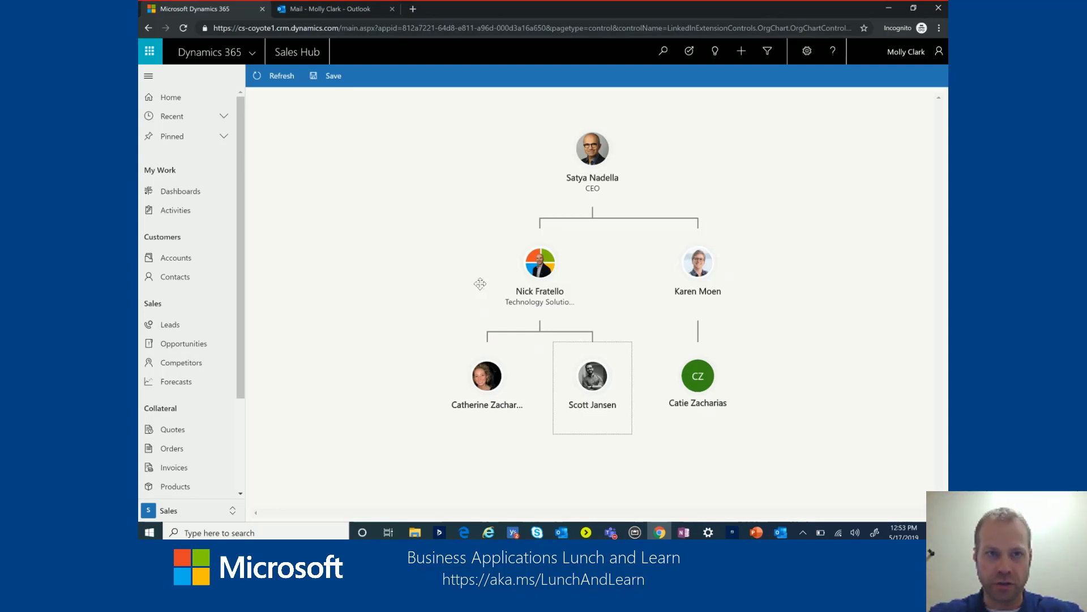
left_click(170, 325)
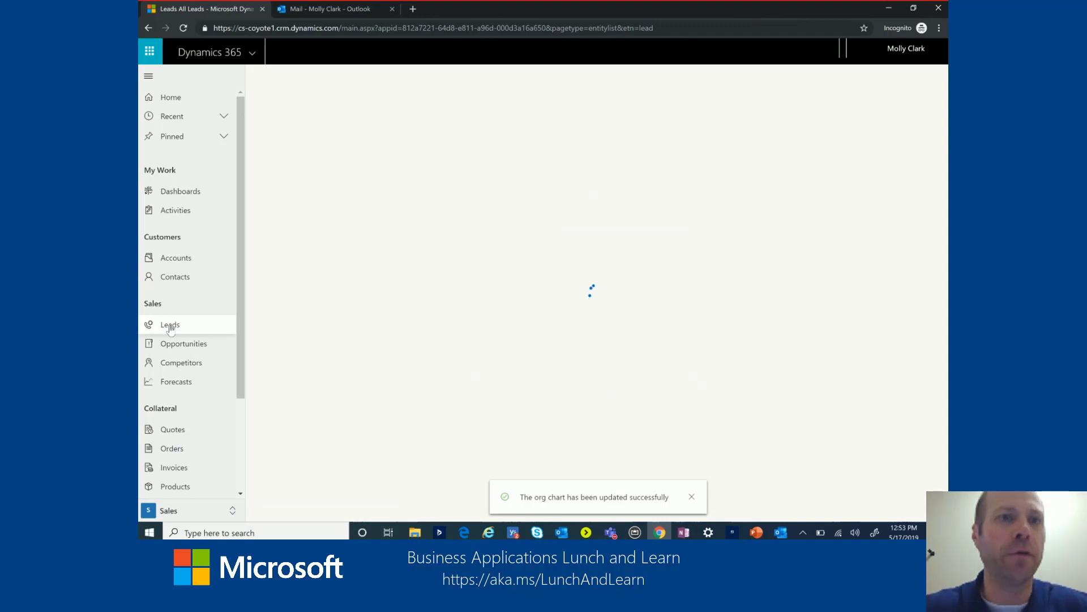
left_click(170, 325)
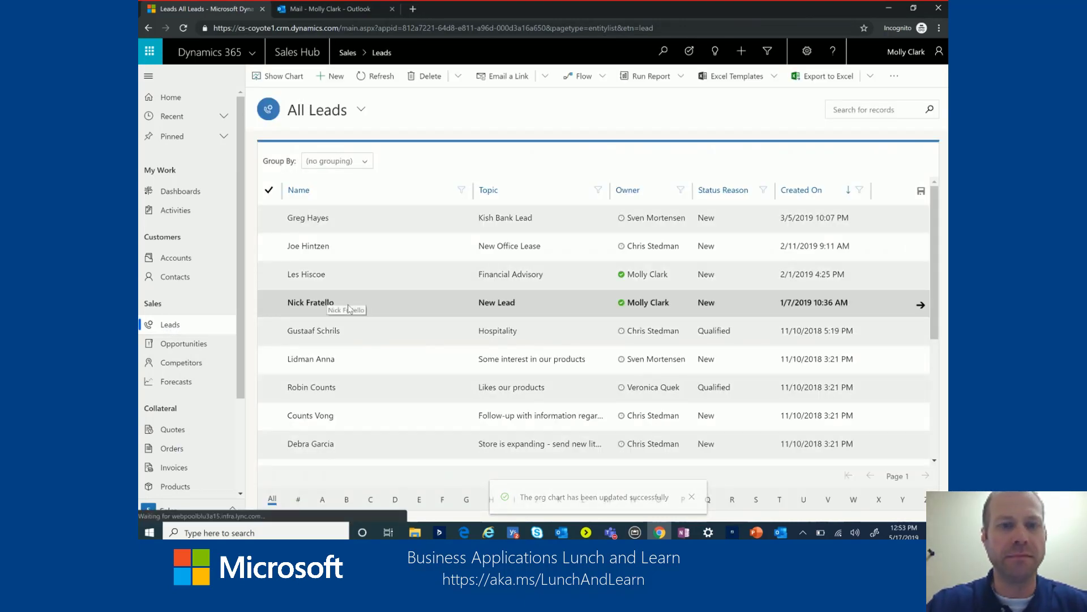
left_click(310, 301)
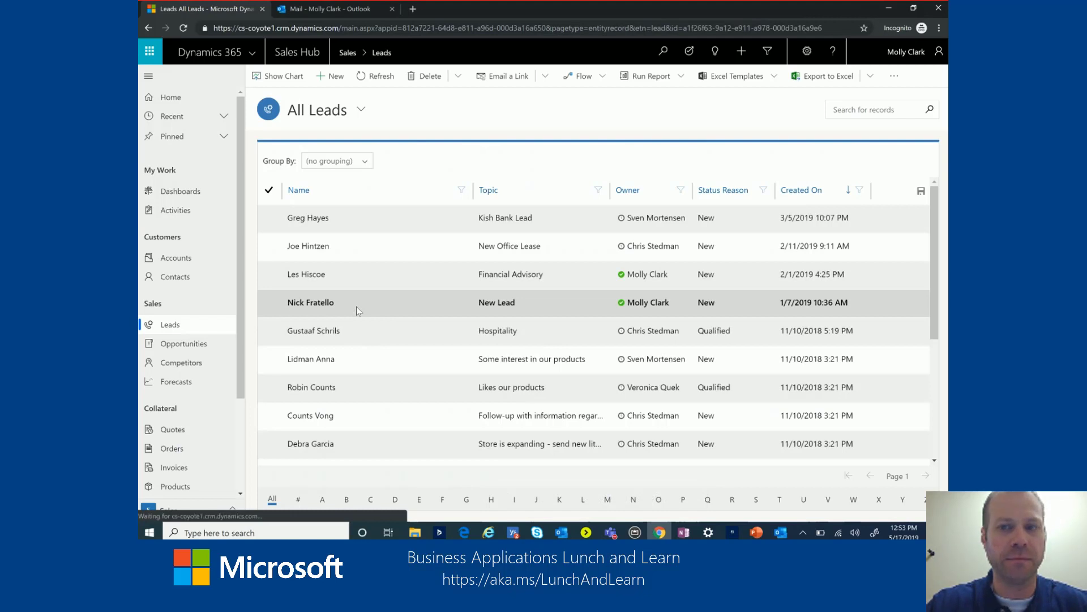
left_click(310, 301)
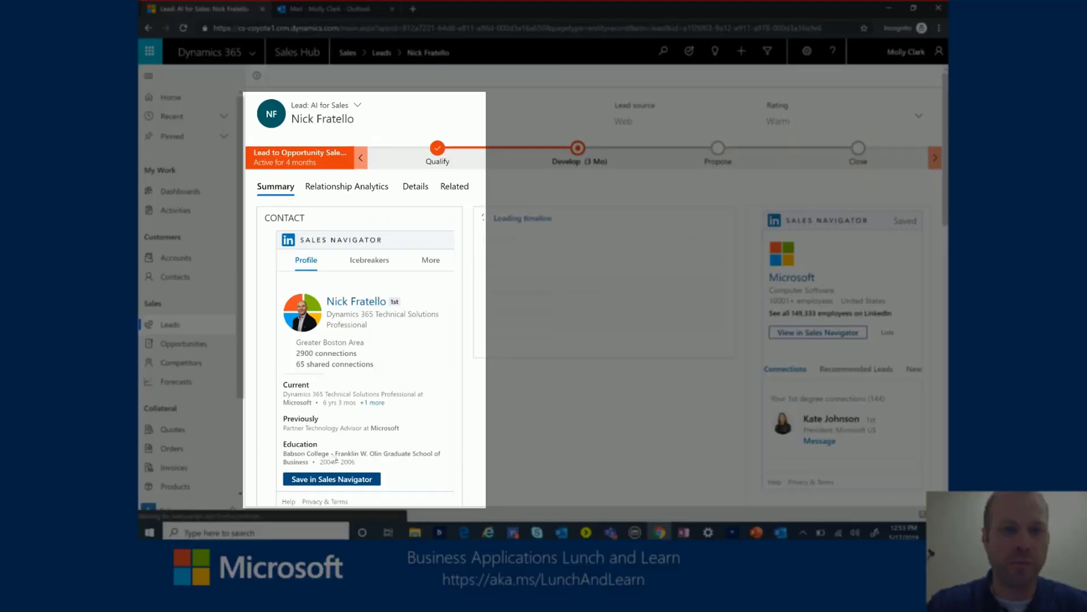
left_click(846, 240)
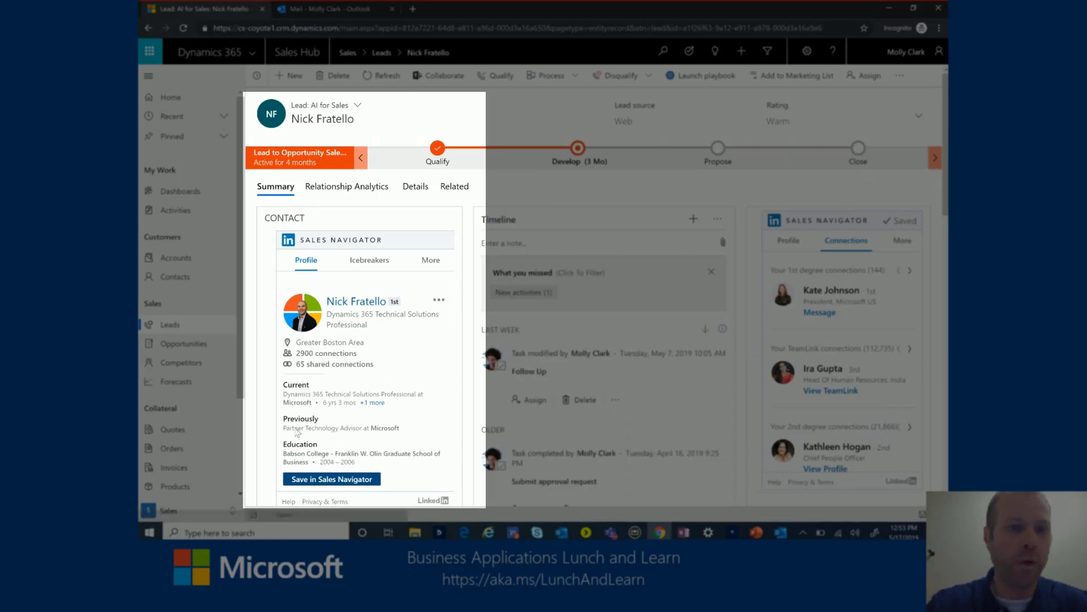
left_click(439, 300)
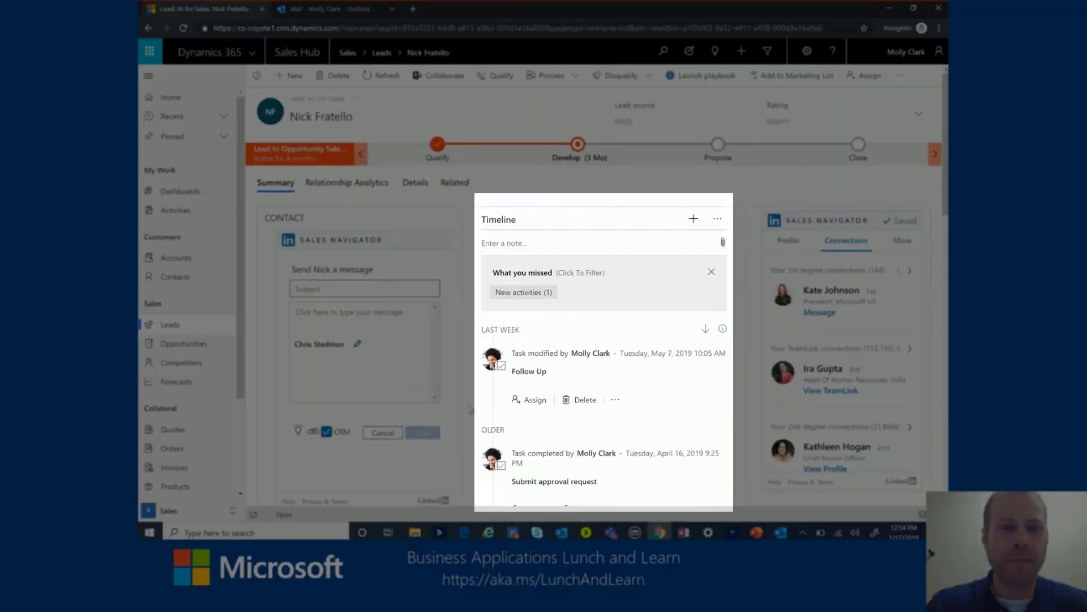
- Send Nick 'Great to connect!' with body 'Thanks for the invite to connect.' and dismiss the confirmation
left_click(364, 288)
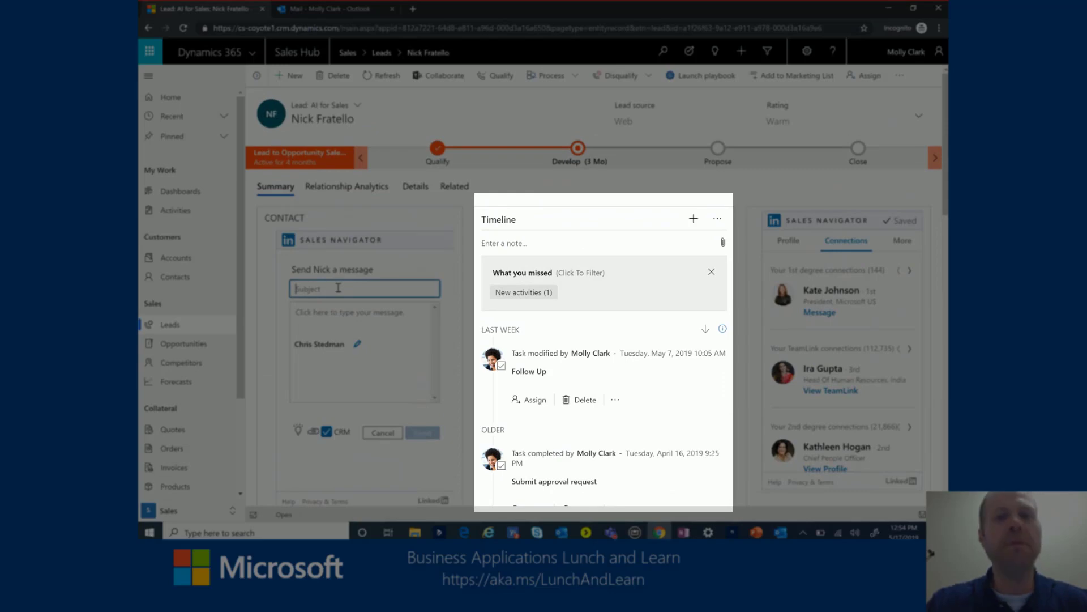
type("Great to connect!")
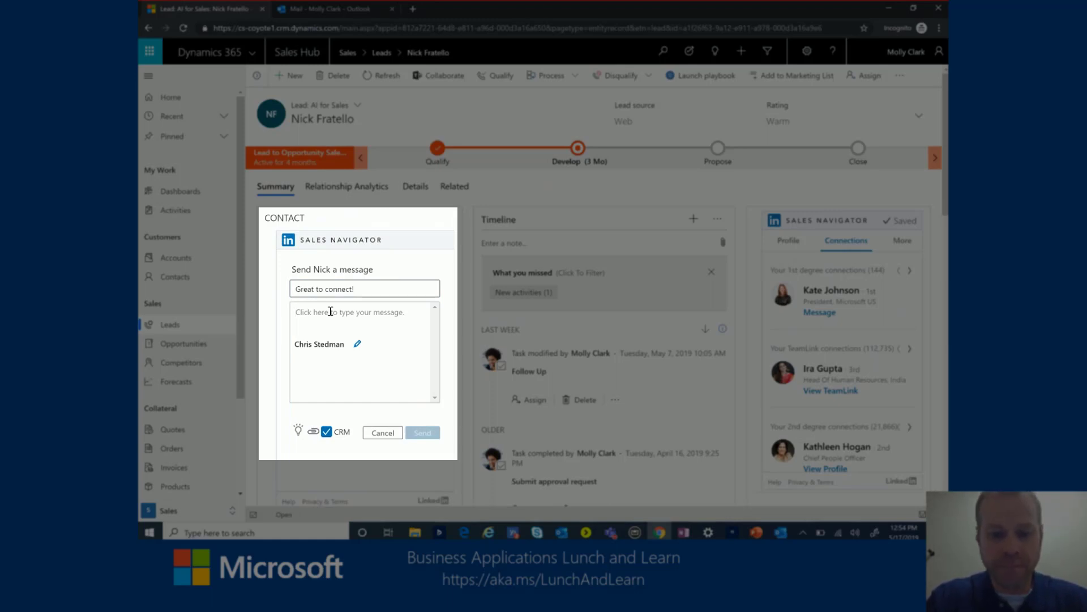
type("Thanks for the")
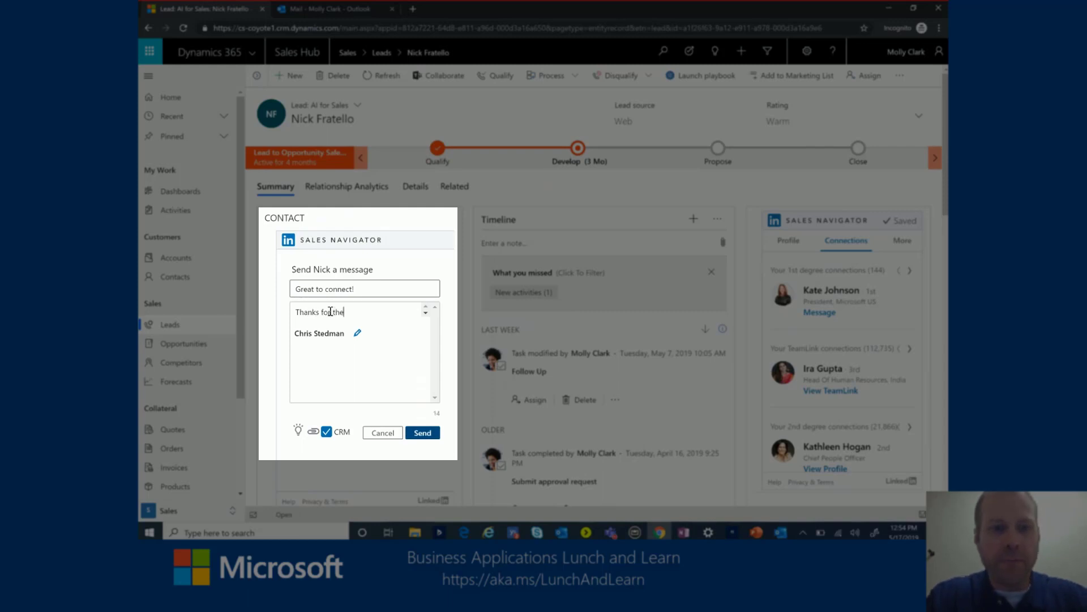
type("invite")
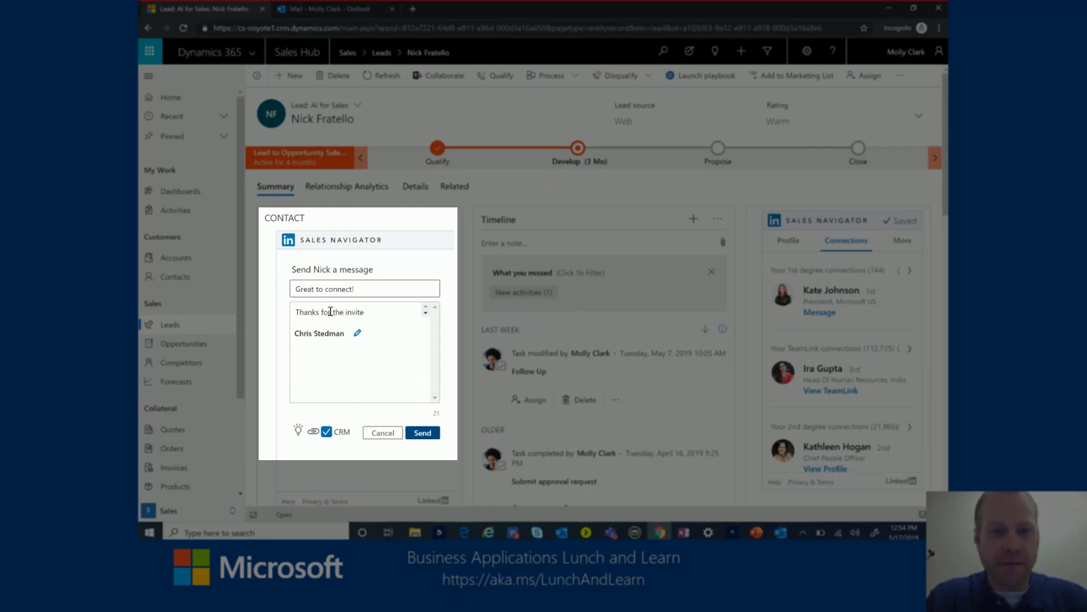
type("to connect")
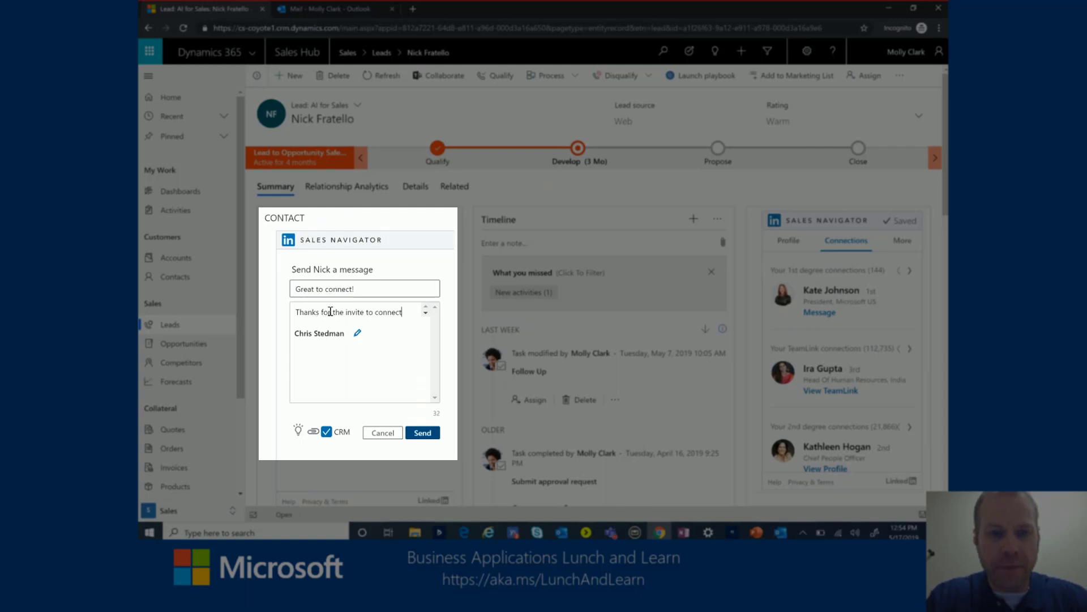
type(".")
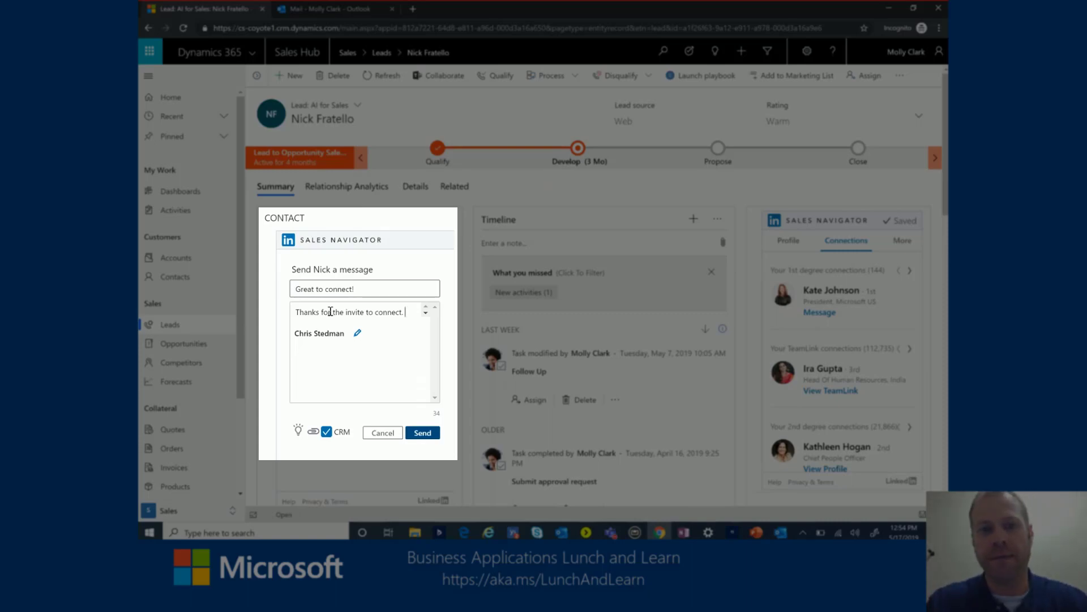
left_click(422, 432)
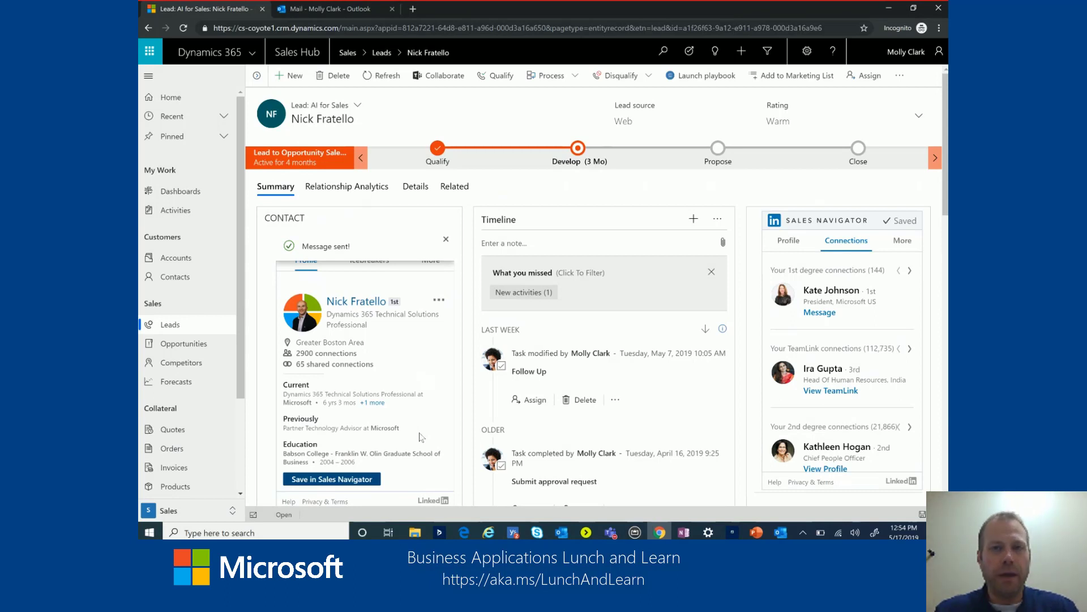
left_click(446, 239)
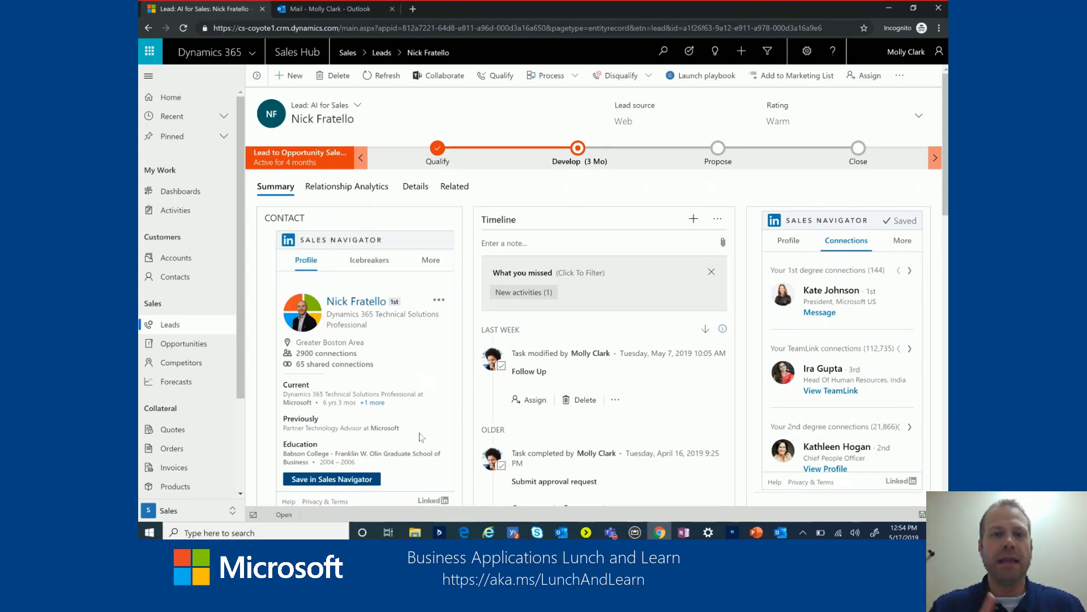